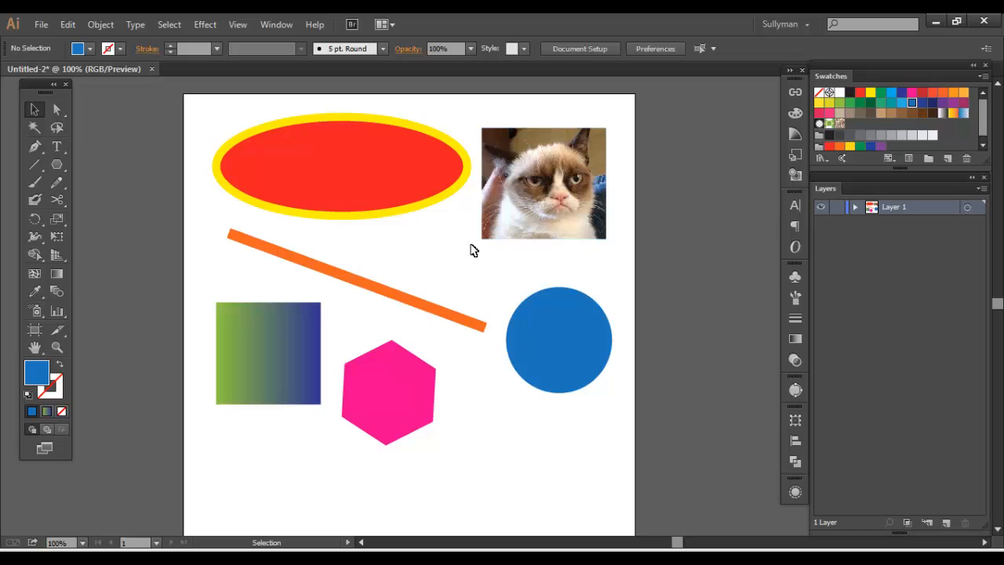
- Select the ellipse and line in turn, then reveal the Rectangle tool's flyout of shape tools
click(543, 184)
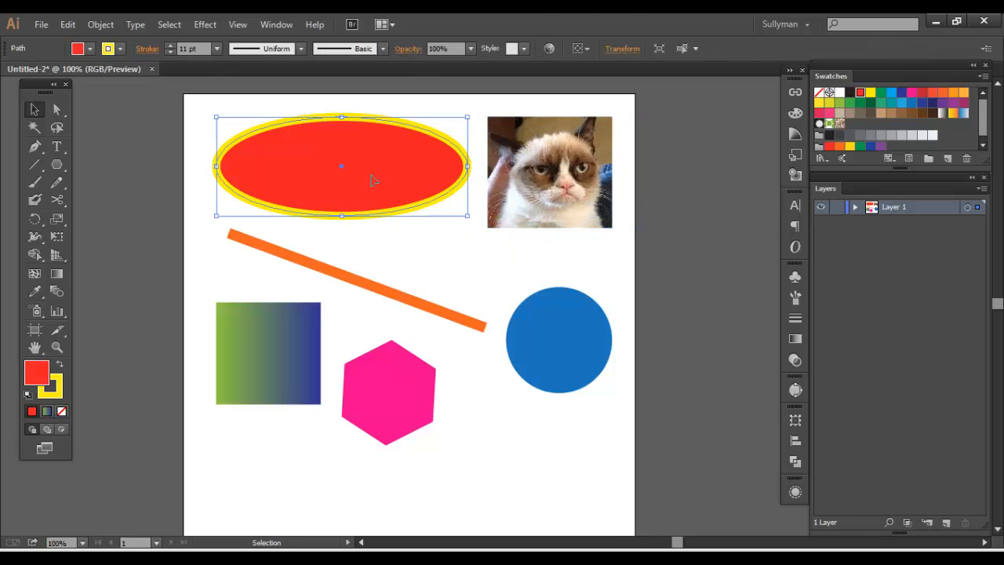
click(423, 306)
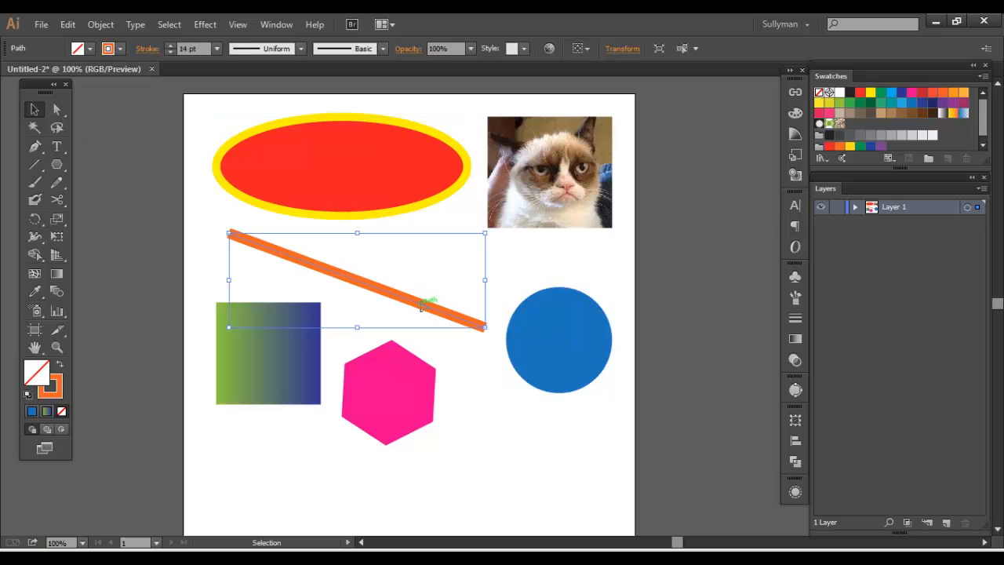
click(420, 254)
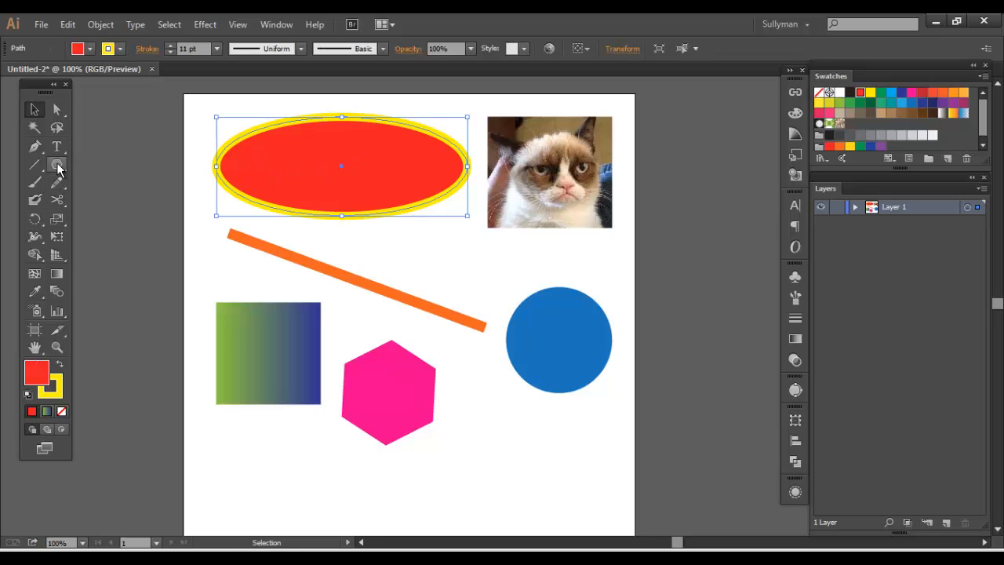
click(56, 164)
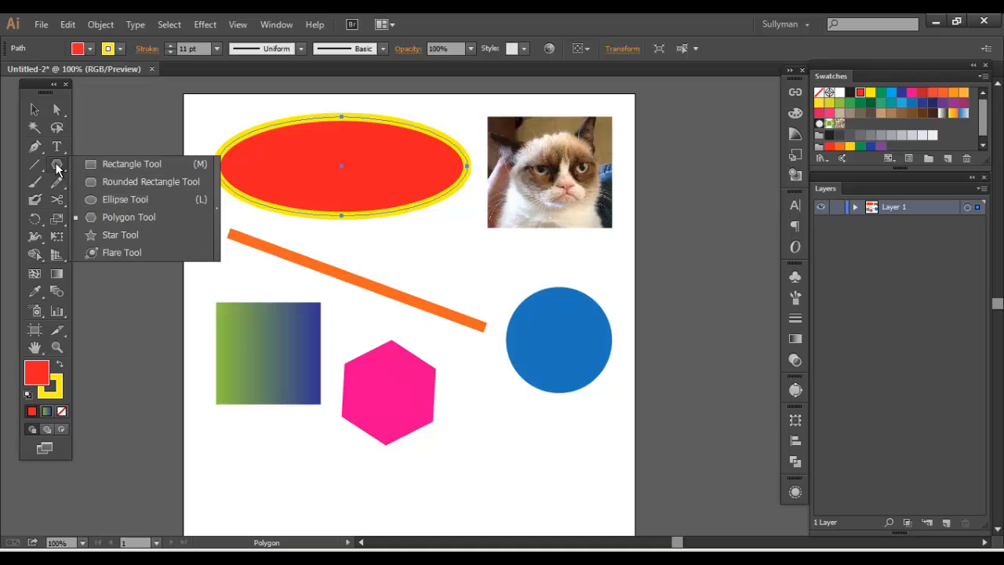
mouse_move(126, 199)
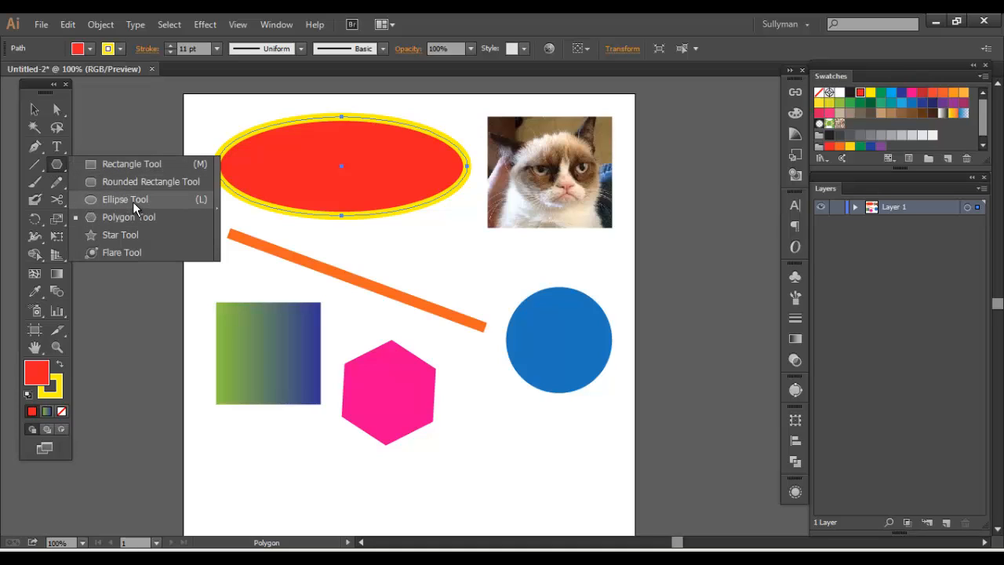
- Choose the Ellipse tool, show the Color panel, inspect the hexagon and gradient square, then deselect
click(126, 199)
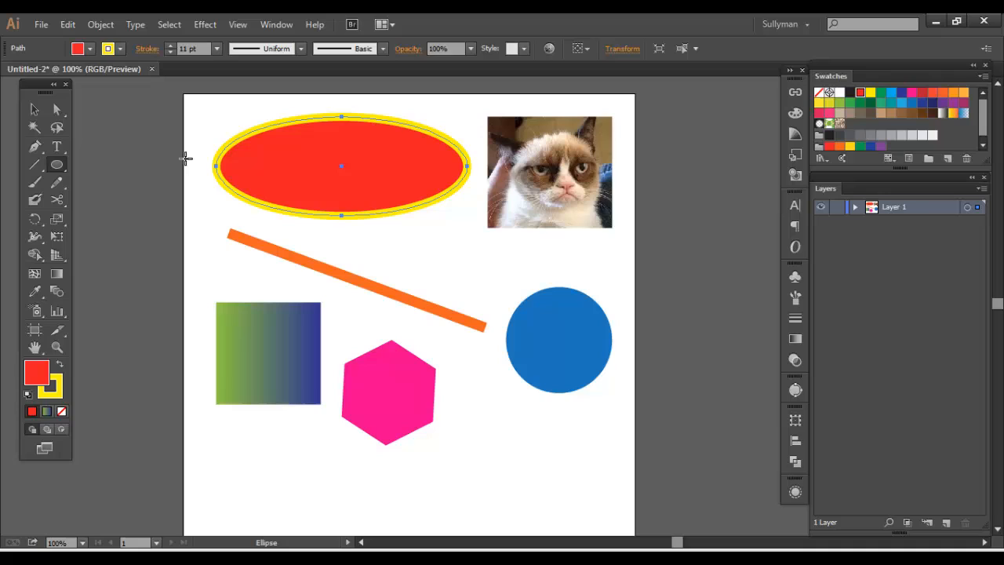
mouse_move(425, 166)
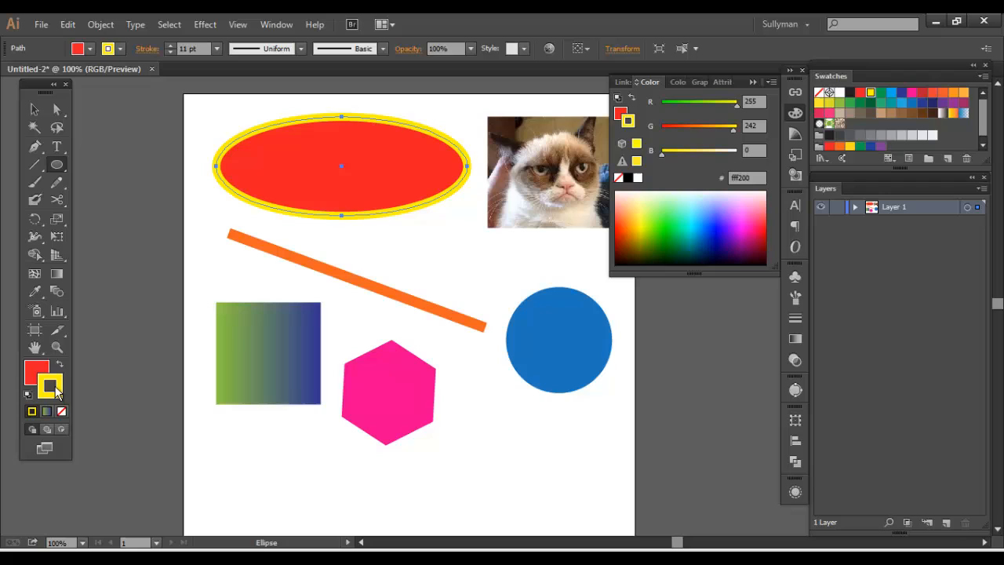
mouse_move(47, 392)
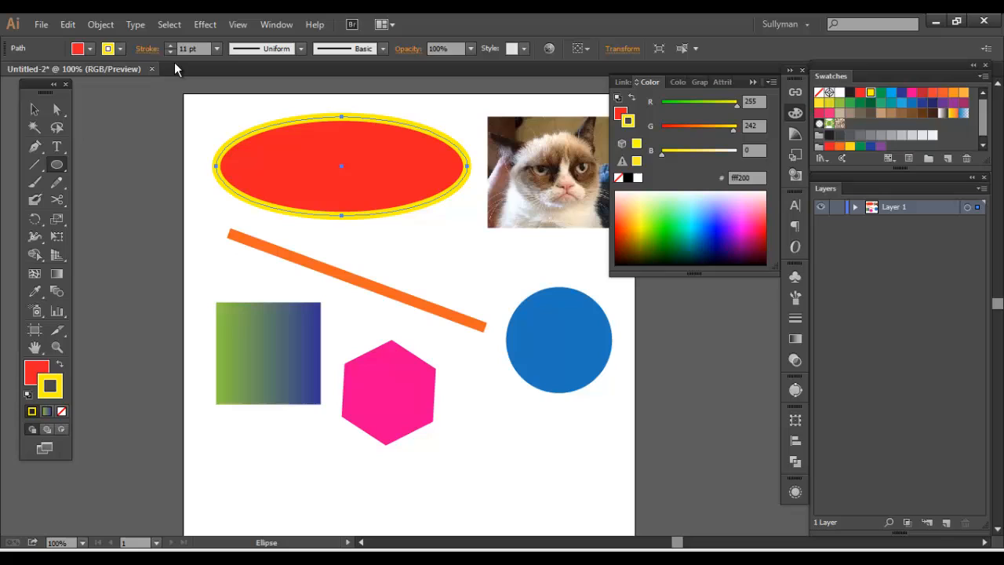
mouse_move(188, 48)
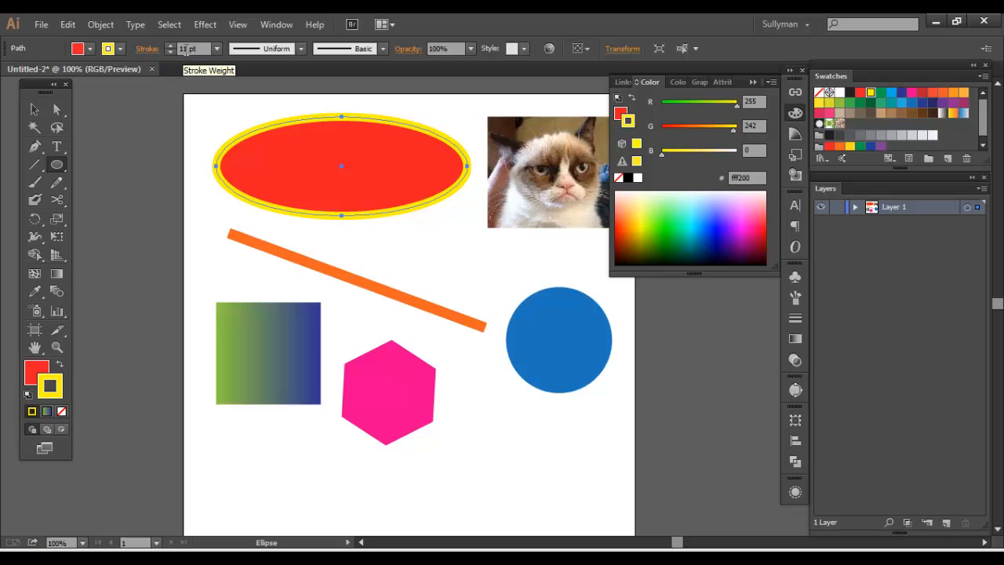
click(217, 48)
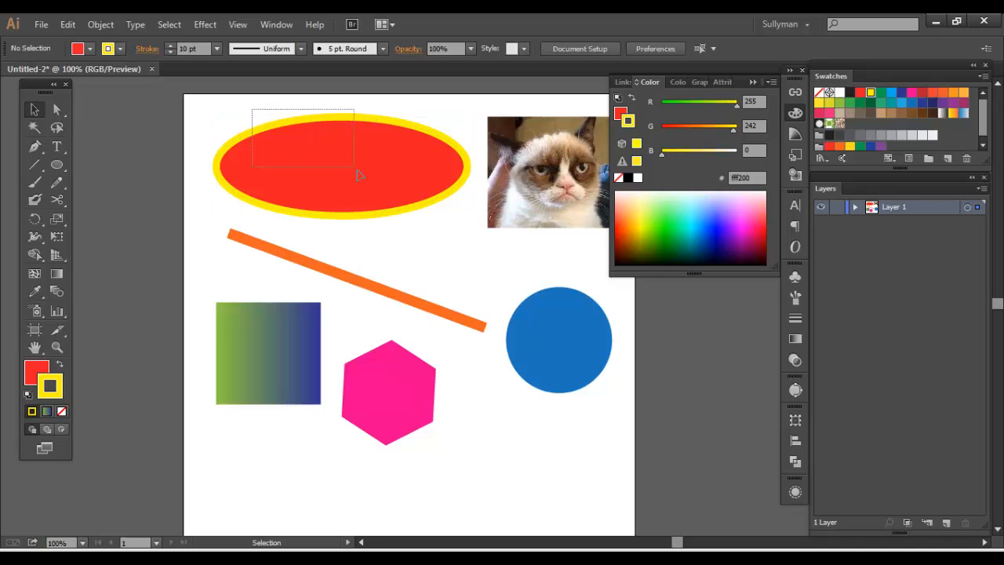
click(389, 393)
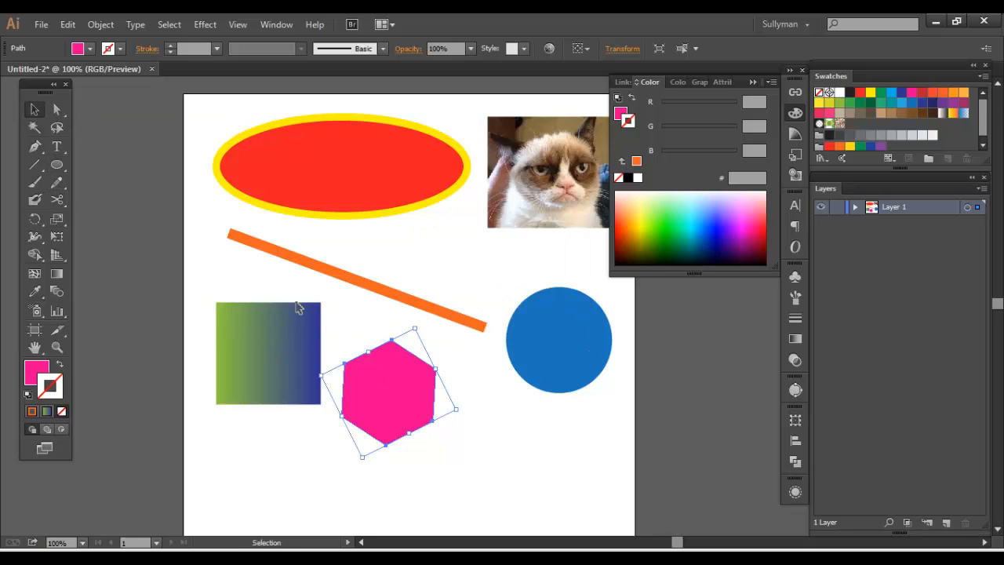
click(266, 353)
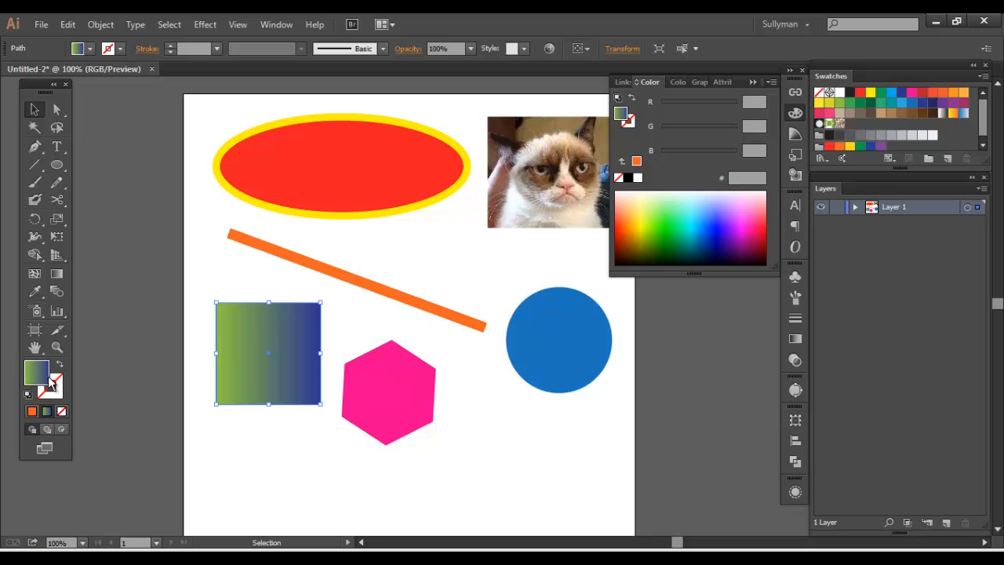
mouse_move(292, 298)
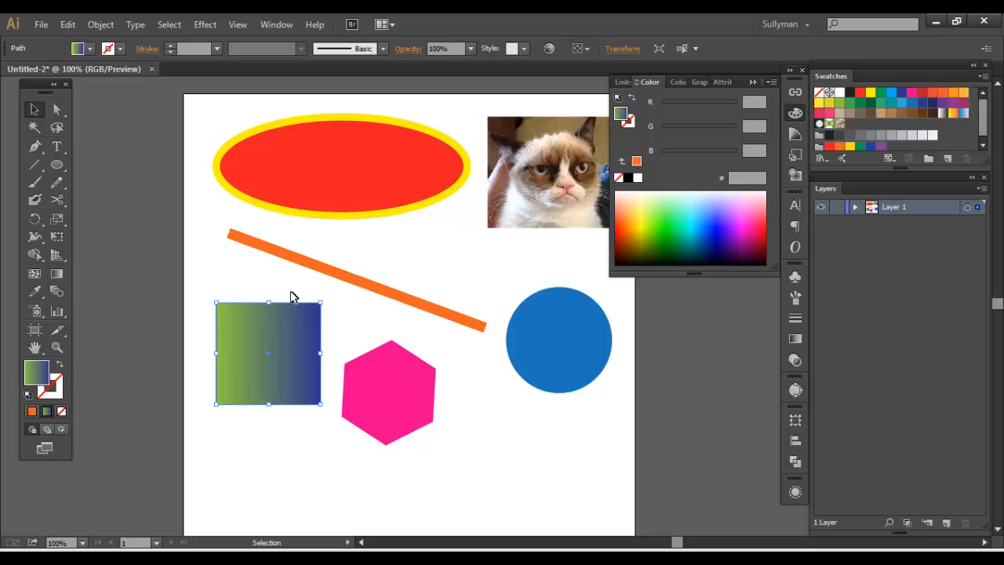
click(558, 339)
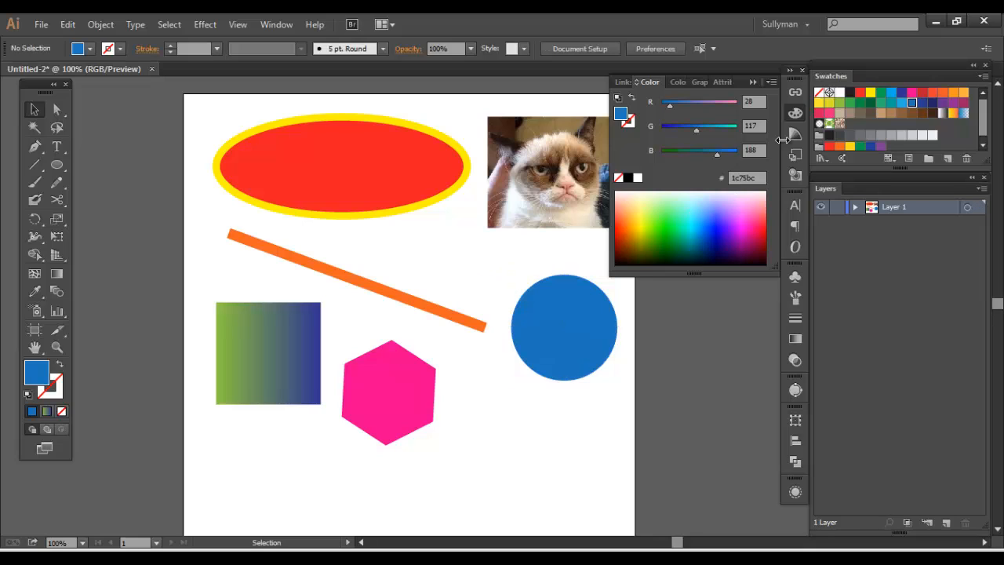
- Move the cat photo against the ellipse's right end and bring the orange line and blue circle up over the ellipse
click(549, 172)
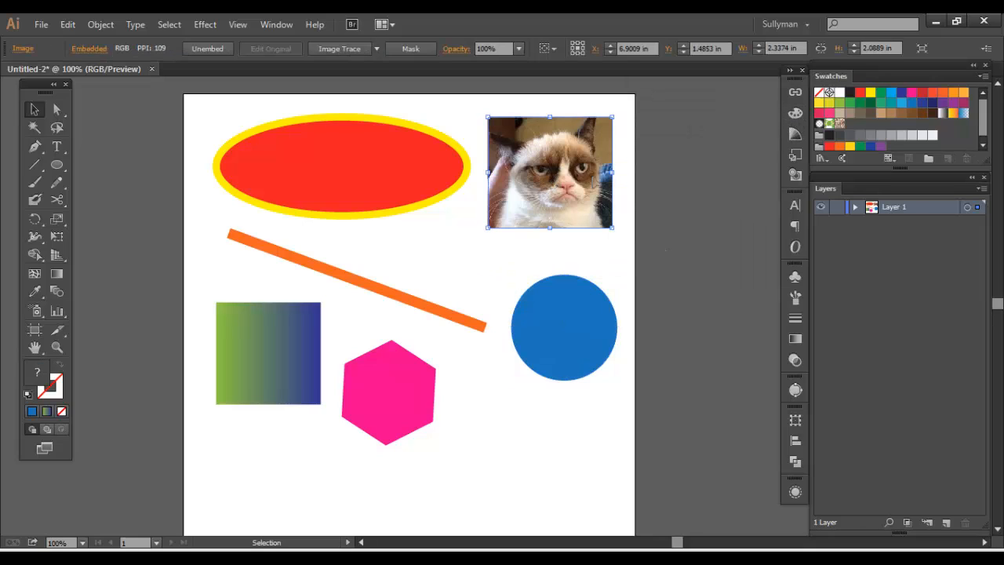
drag(549, 171, 510, 207)
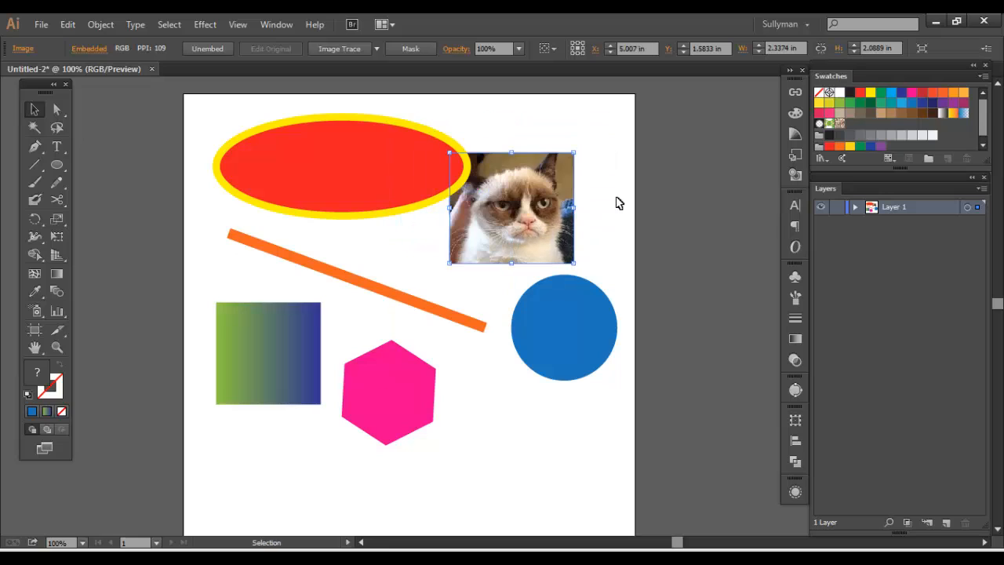
drag(509, 207, 461, 176)
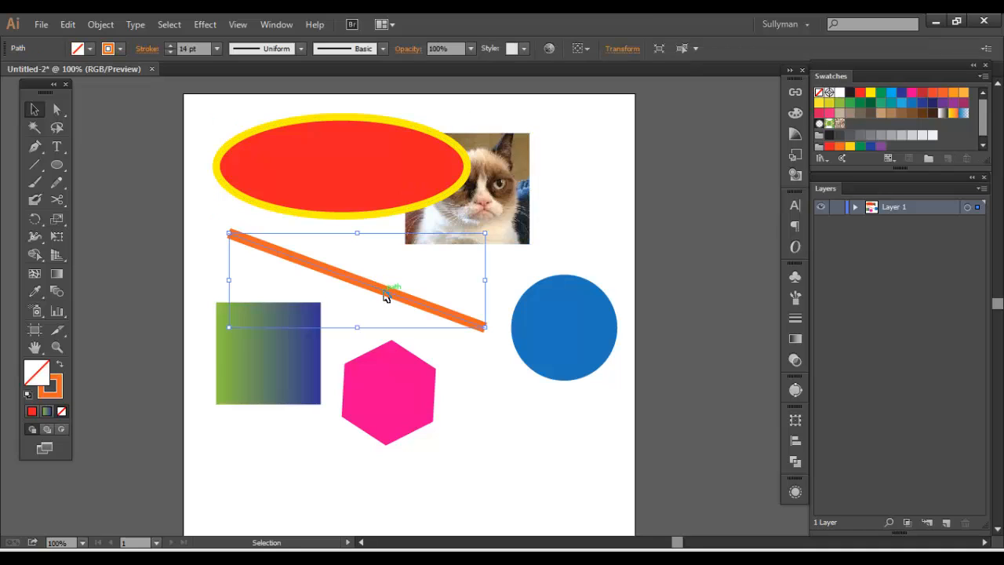
drag(384, 295, 357, 161)
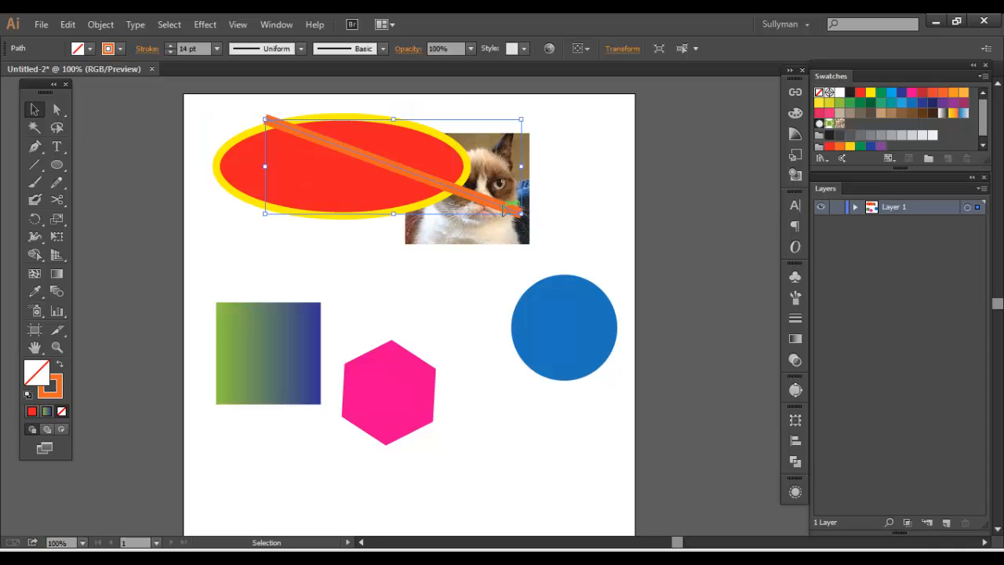
drag(565, 328, 467, 216)
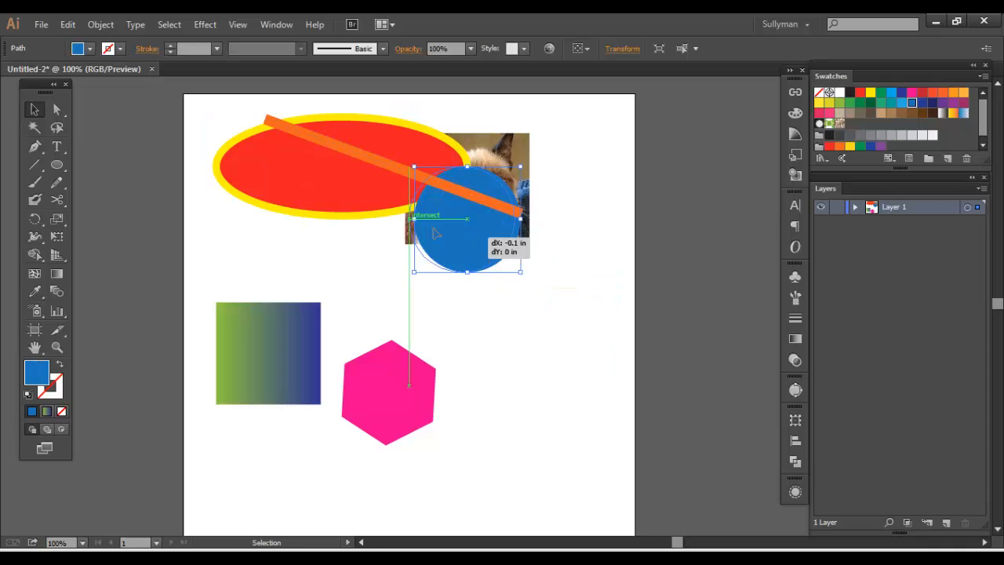
drag(467, 216, 348, 185)
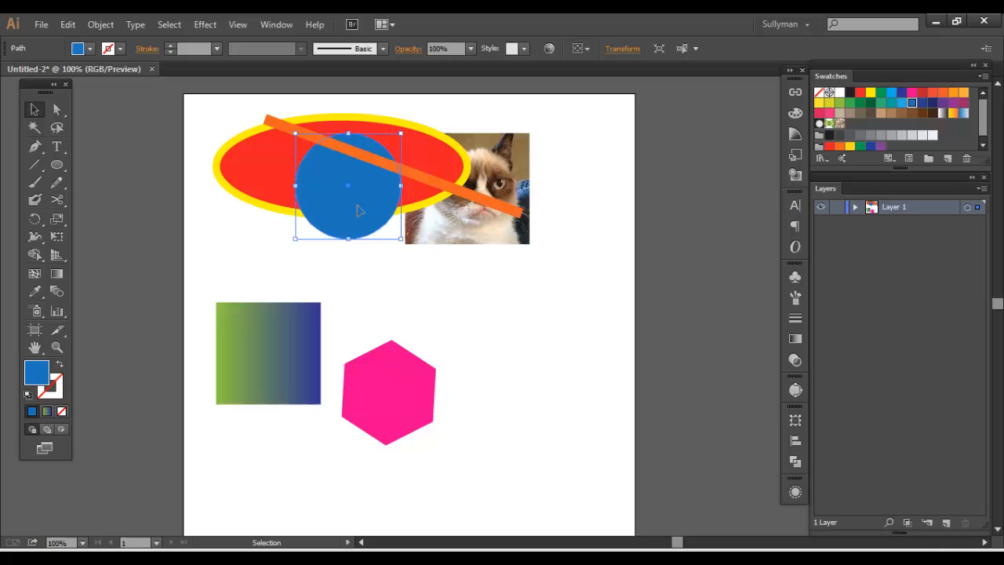
click(537, 323)
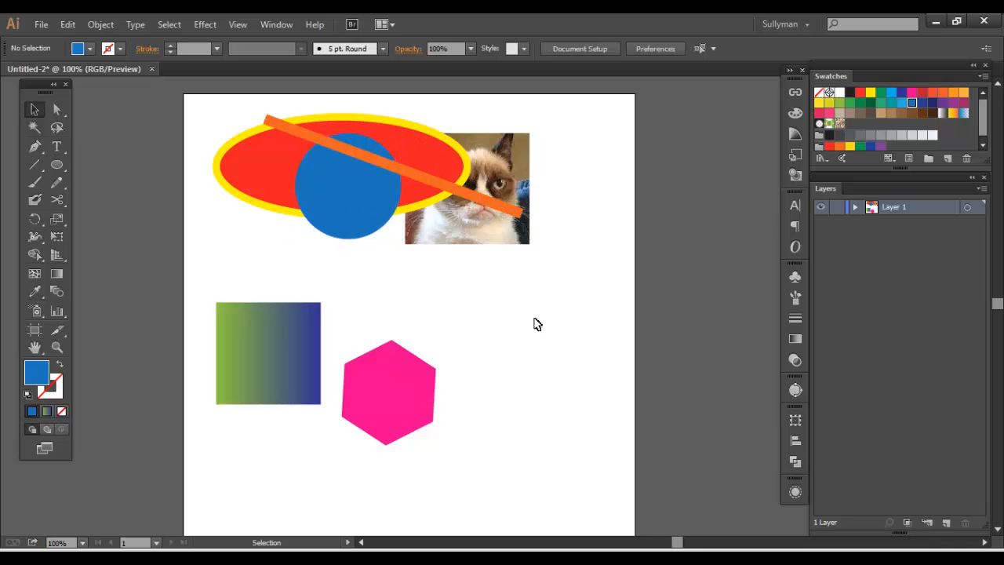
- Arrange the gradient square, pink hexagon and blue circle into a row below the photo
drag(387, 392, 549, 279)
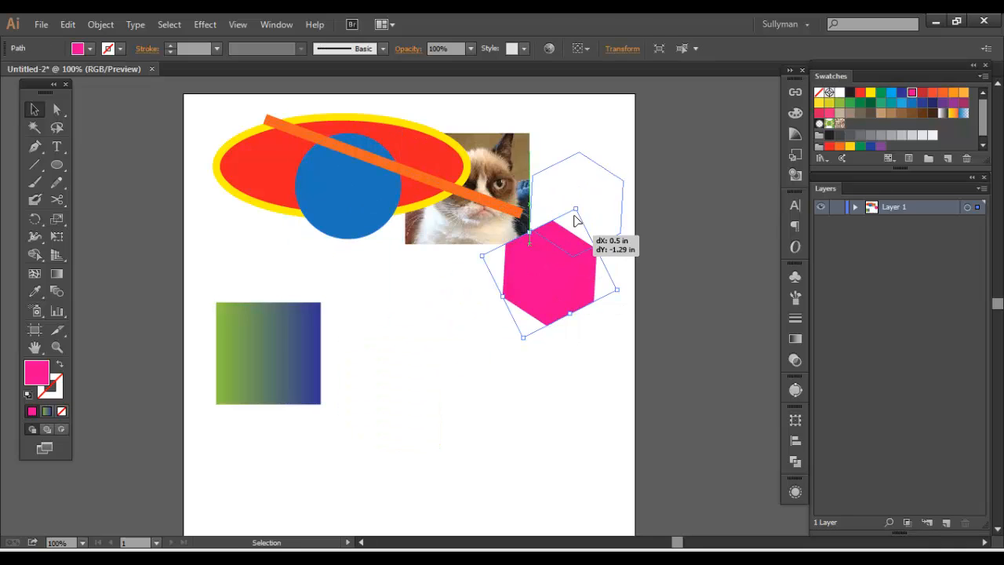
drag(549, 279, 583, 188)
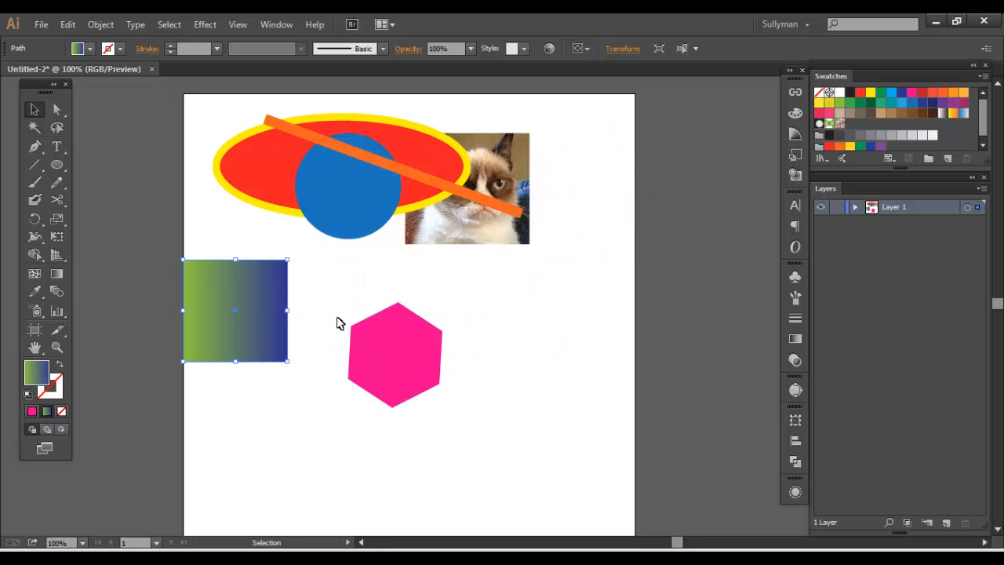
drag(395, 353, 470, 283)
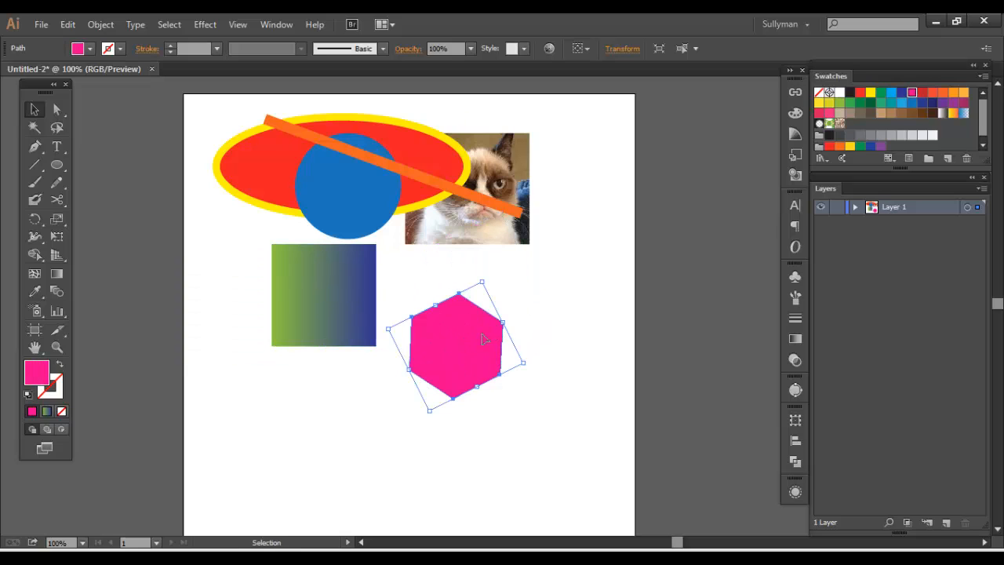
drag(455, 346, 549, 286)
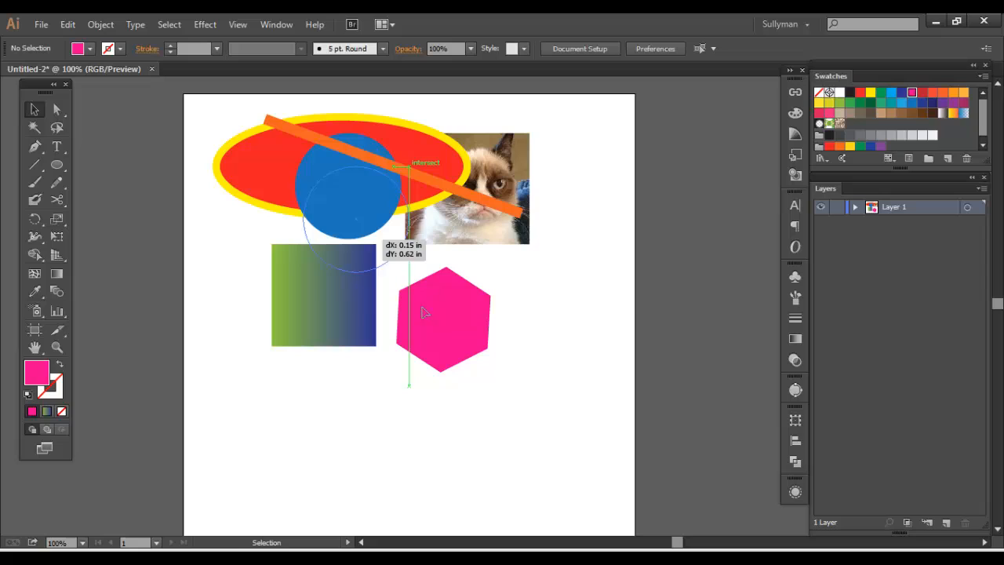
drag(353, 188, 549, 332)
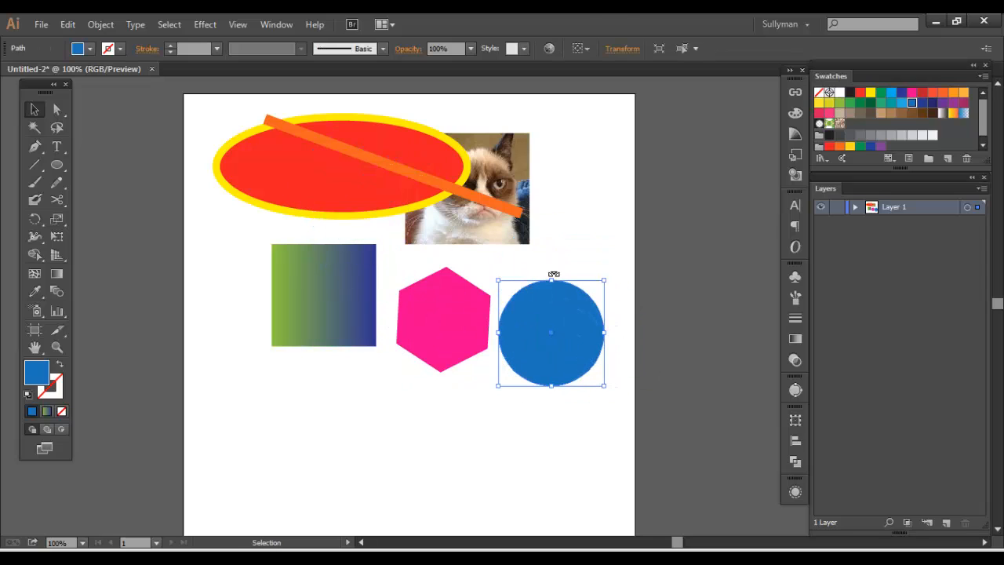
mouse_move(555, 274)
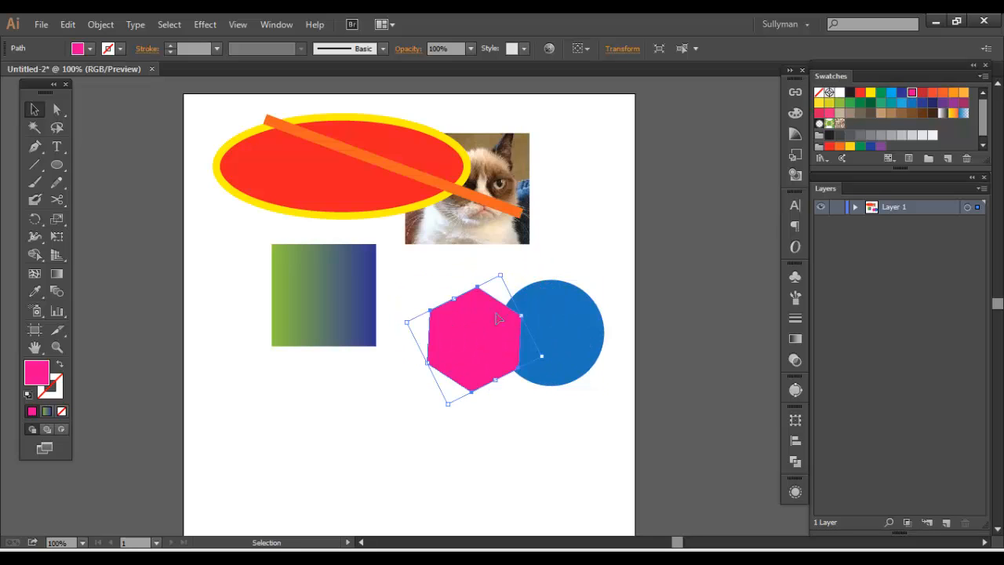
drag(557, 330, 573, 302)
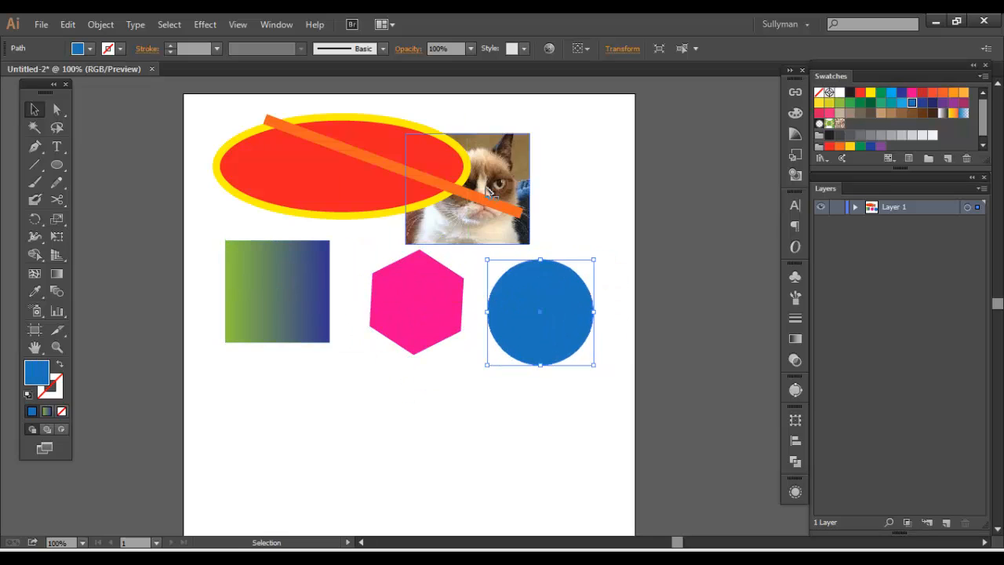
- Settle the cat photo into the artboard's top-right corner
drag(468, 189, 555, 173)
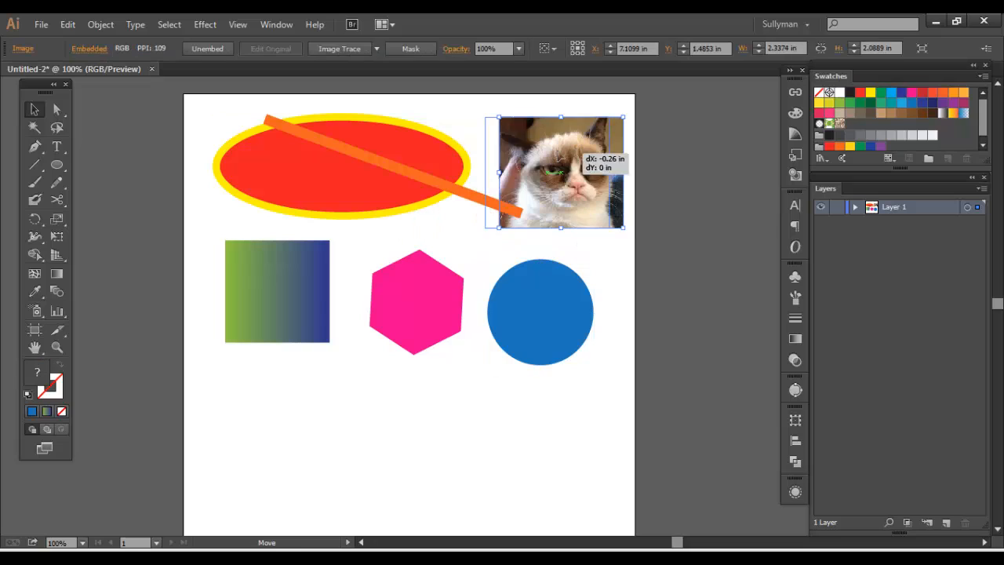
drag(557, 172, 579, 169)
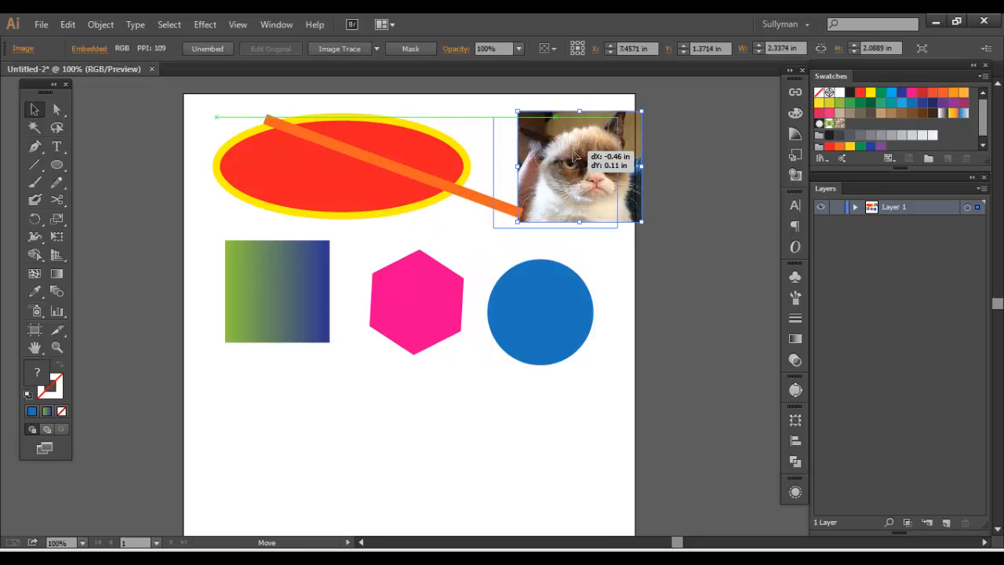
drag(577, 169, 556, 171)
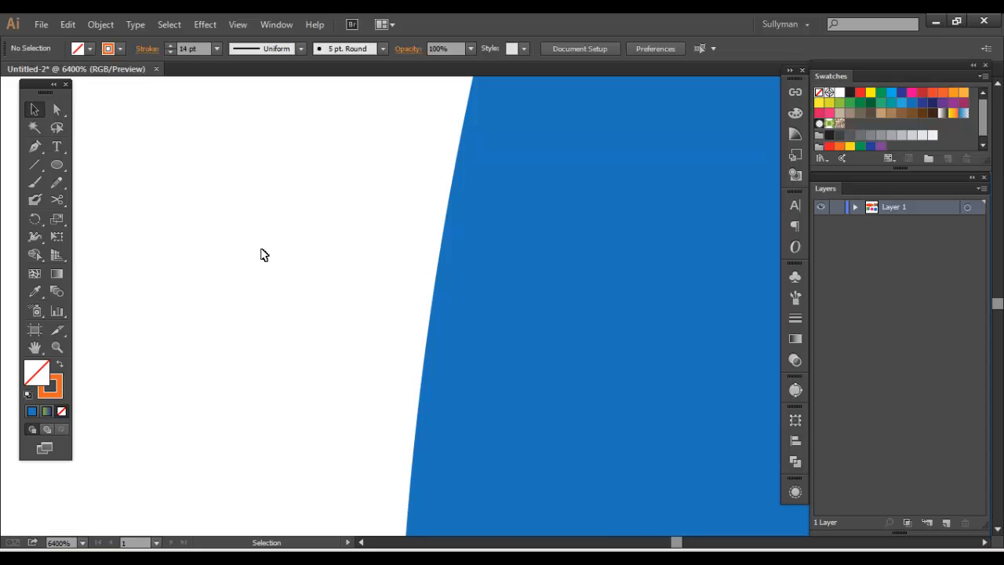
mouse_move(281, 265)
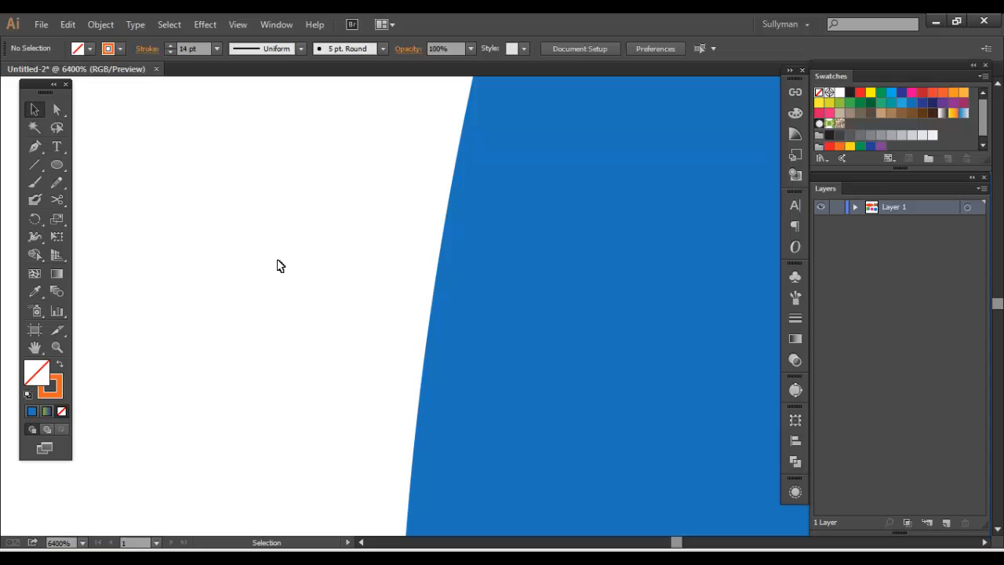
mouse_move(281, 263)
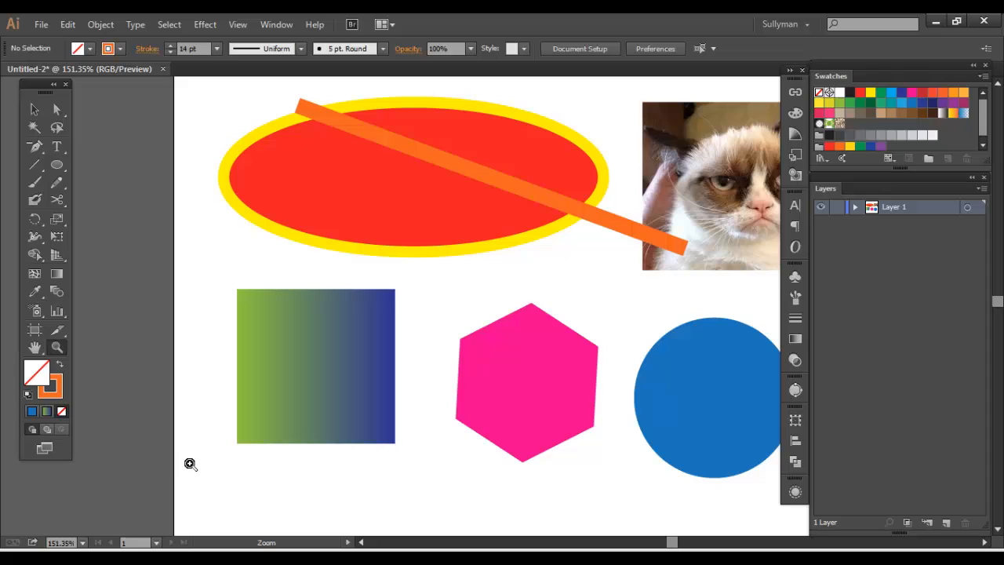
- Set the status-bar zoom to 66.67% and pan so the whole artboard is centred in view
click(61, 542)
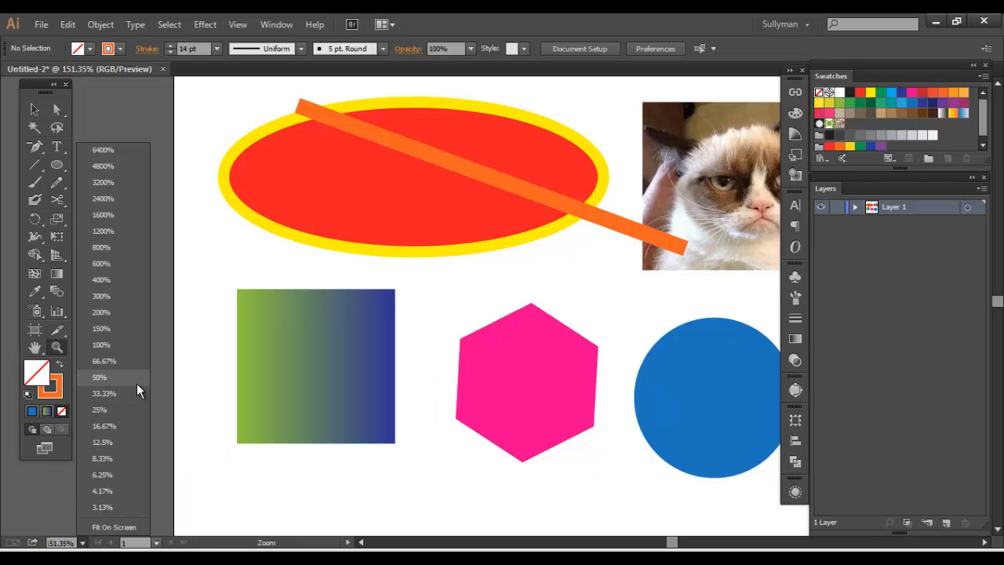
click(81, 543)
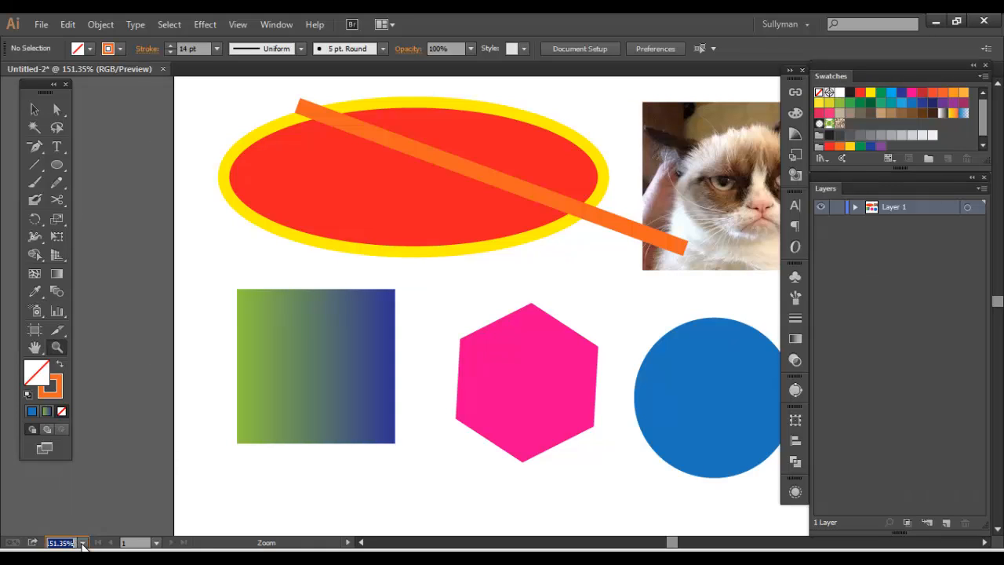
click(81, 543)
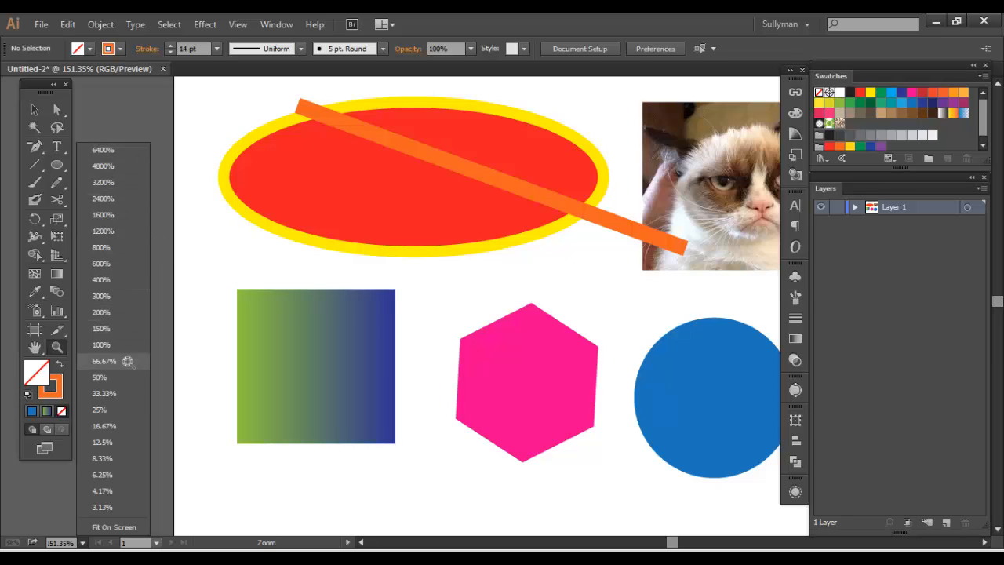
click(104, 360)
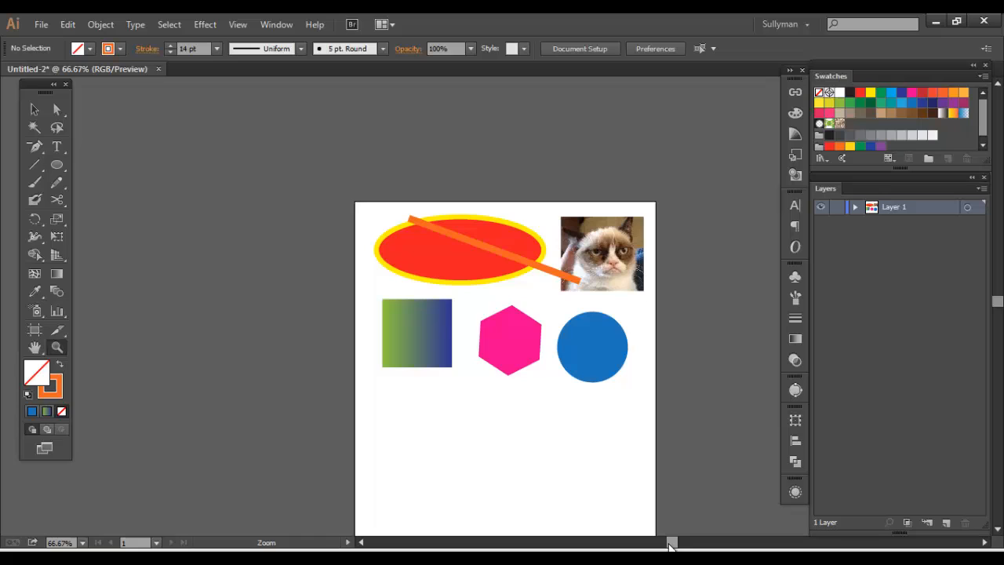
drag(671, 543, 662, 543)
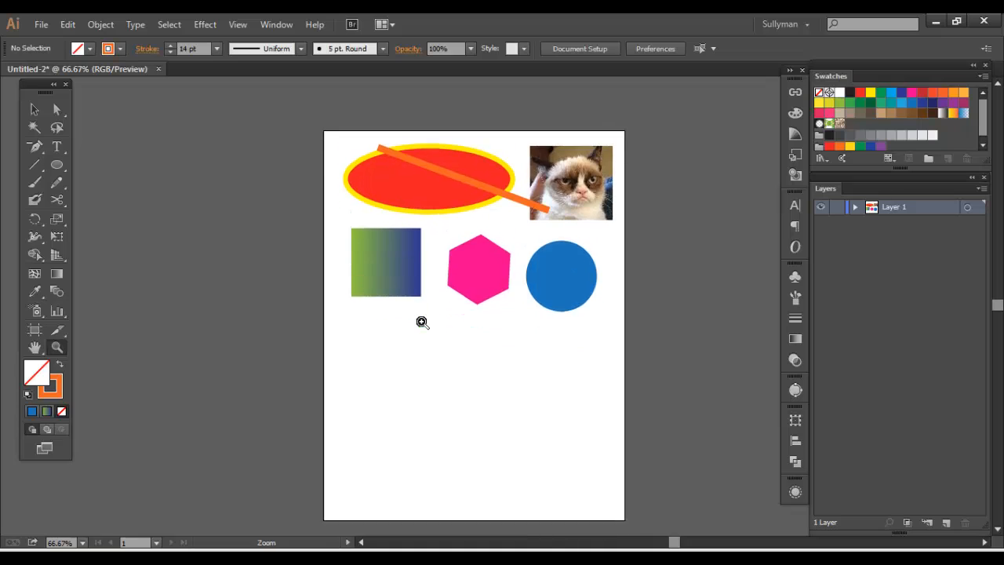
scroll(down, 3)
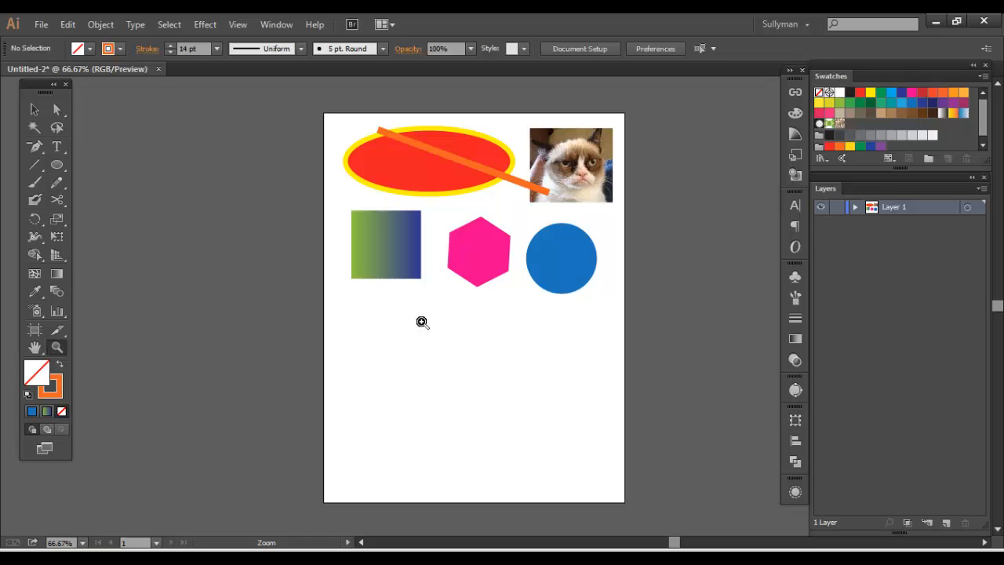
mouse_move(181, 306)
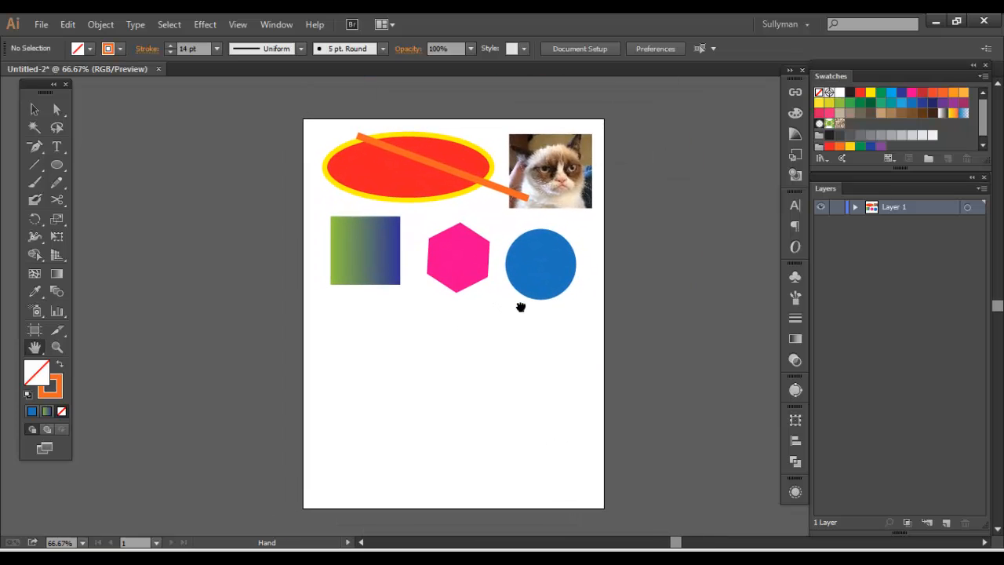
mouse_move(79, 127)
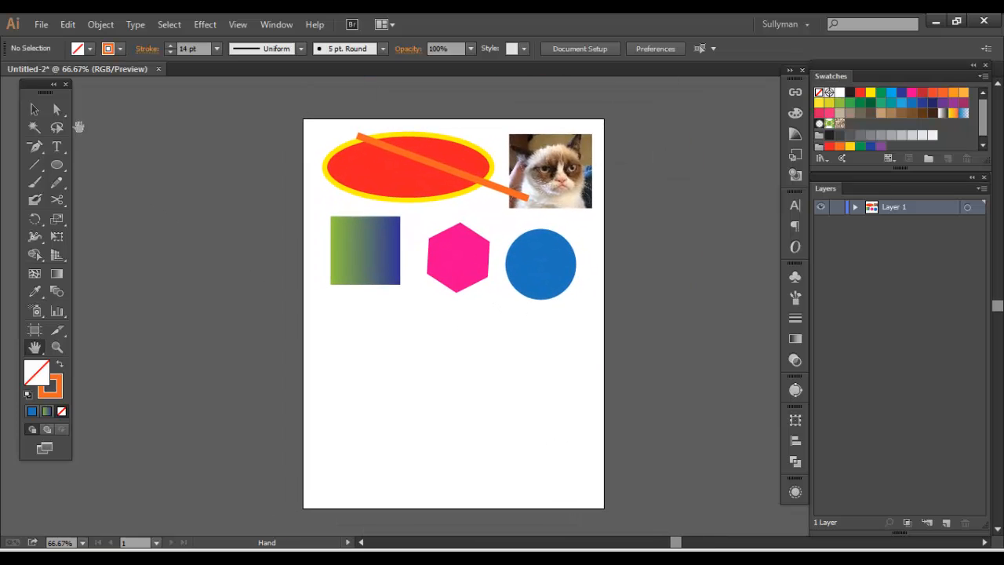
click(34, 110)
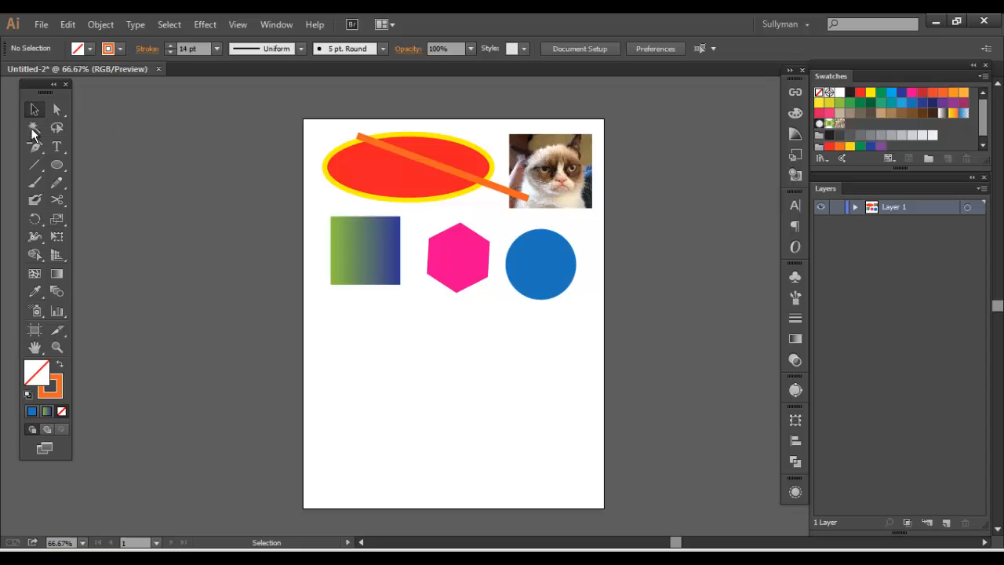
click(408, 164)
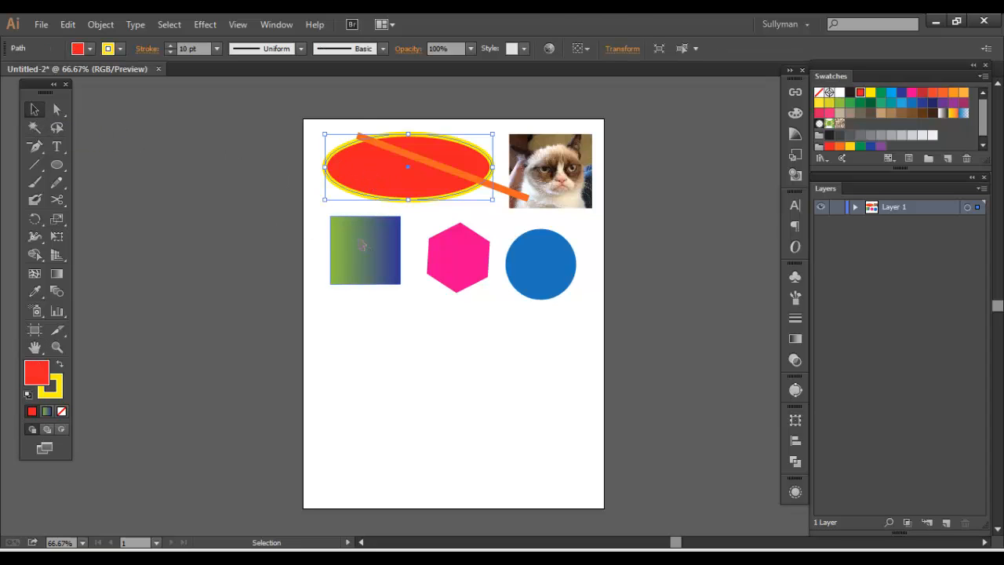
click(540, 264)
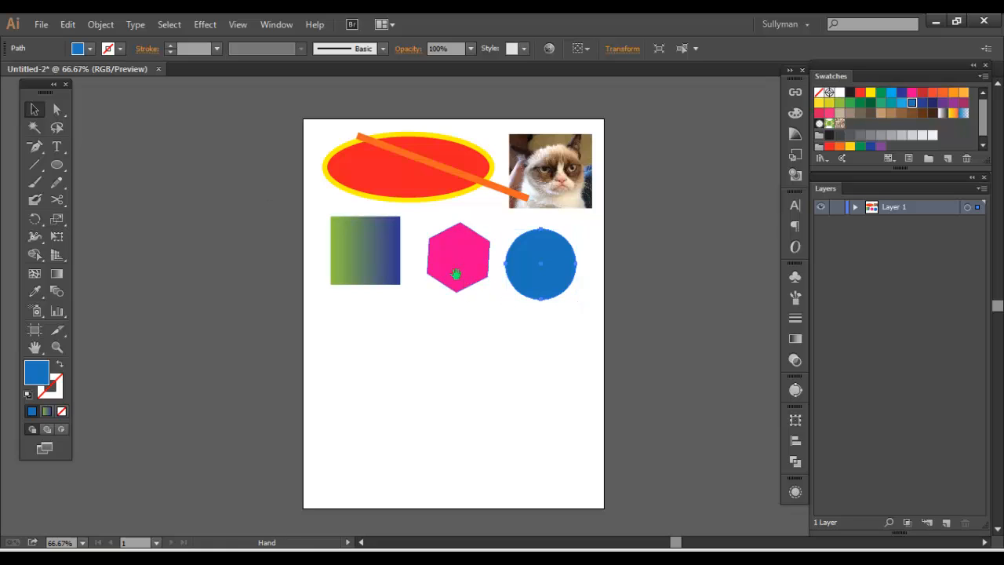
mouse_move(486, 320)
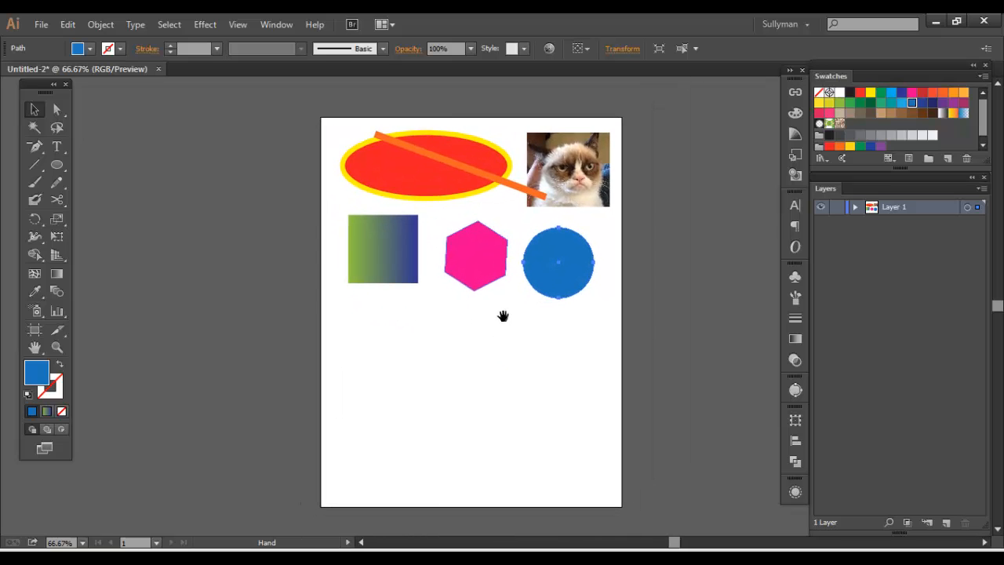
click(558, 260)
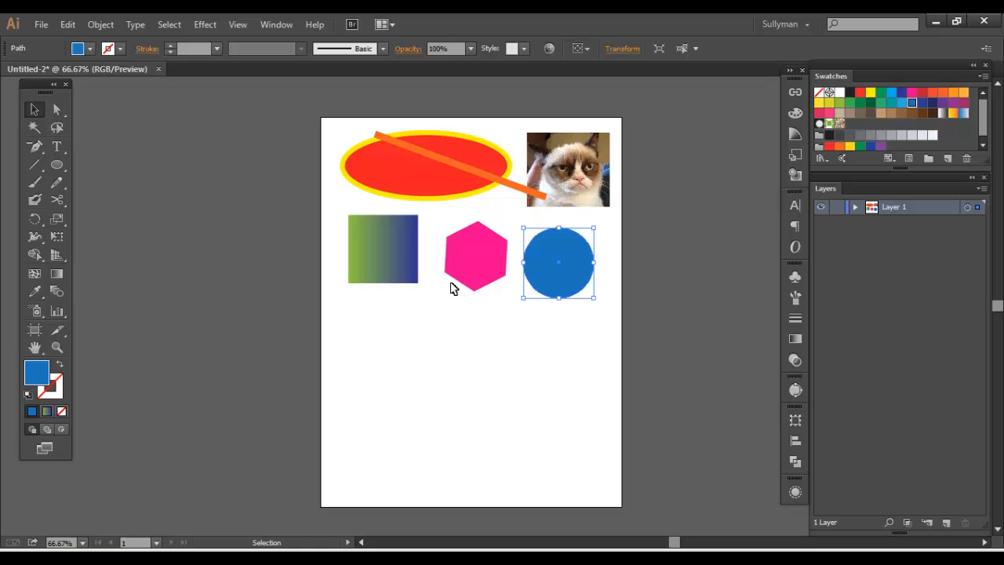
mouse_move(254, 210)
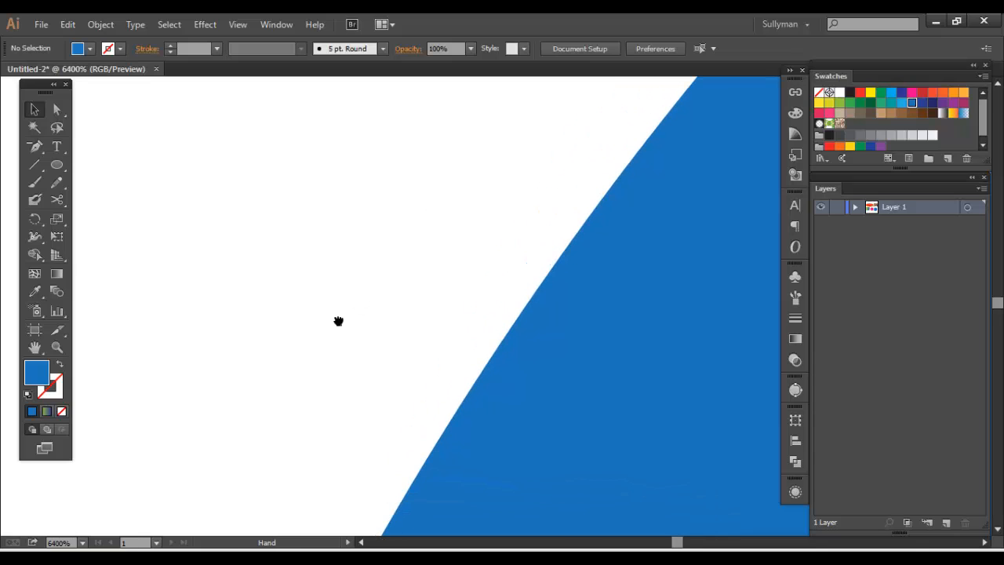
- Pan along the magnified edge of the blue circle and clear the selection
drag(337, 320, 579, 454)
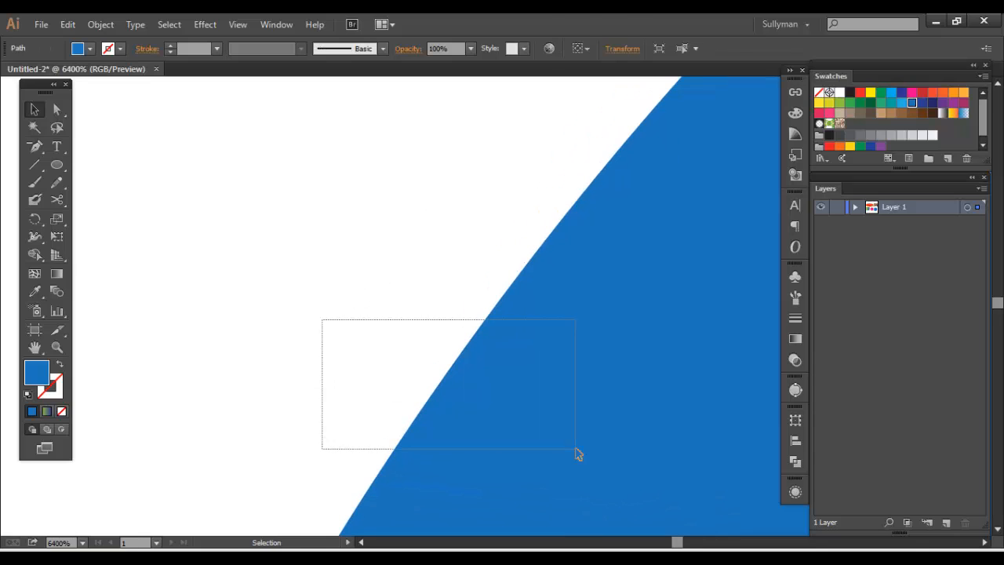
click(306, 311)
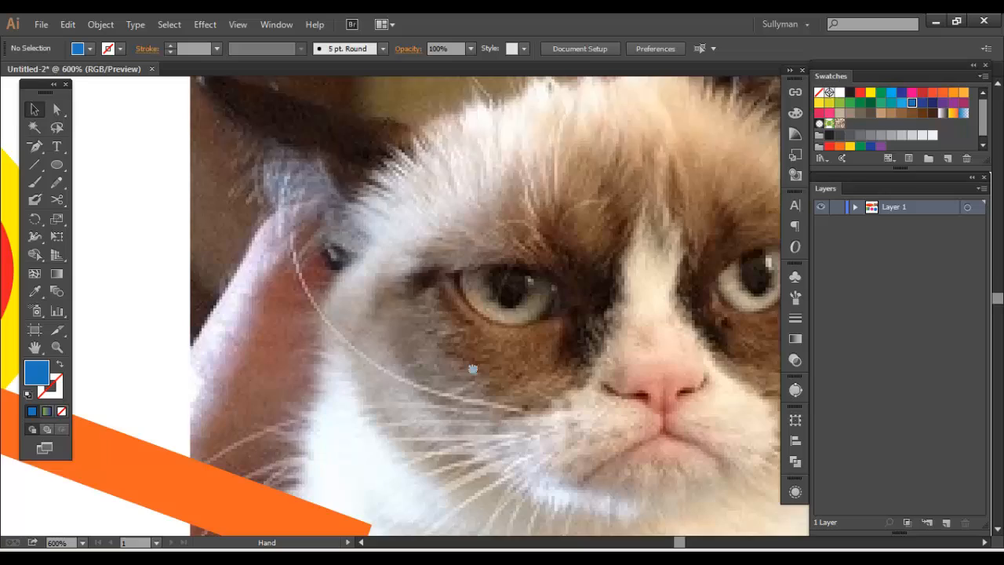
- Pan across the magnified cat photo sitting beside the ellipse
drag(471, 369, 568, 293)
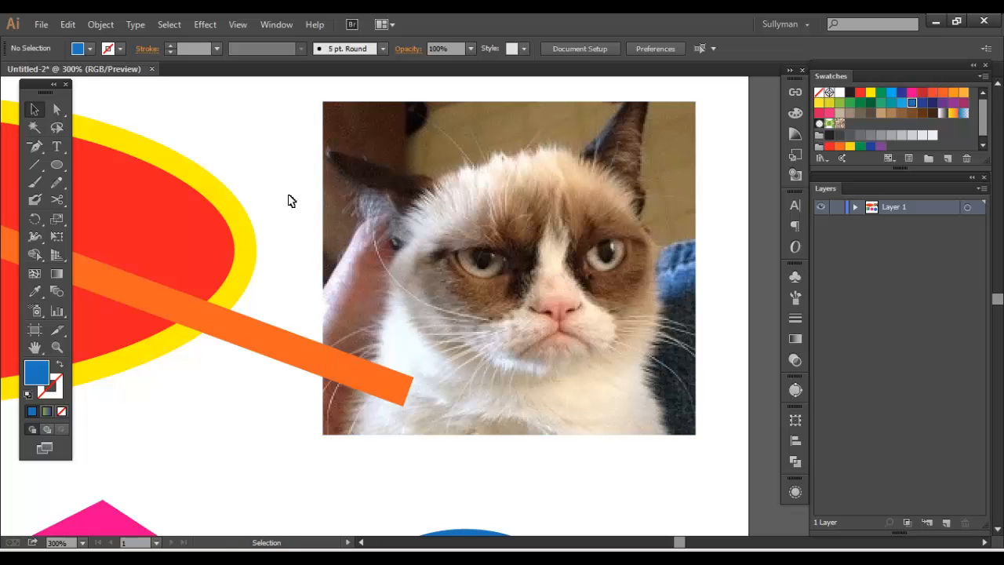
click(56, 110)
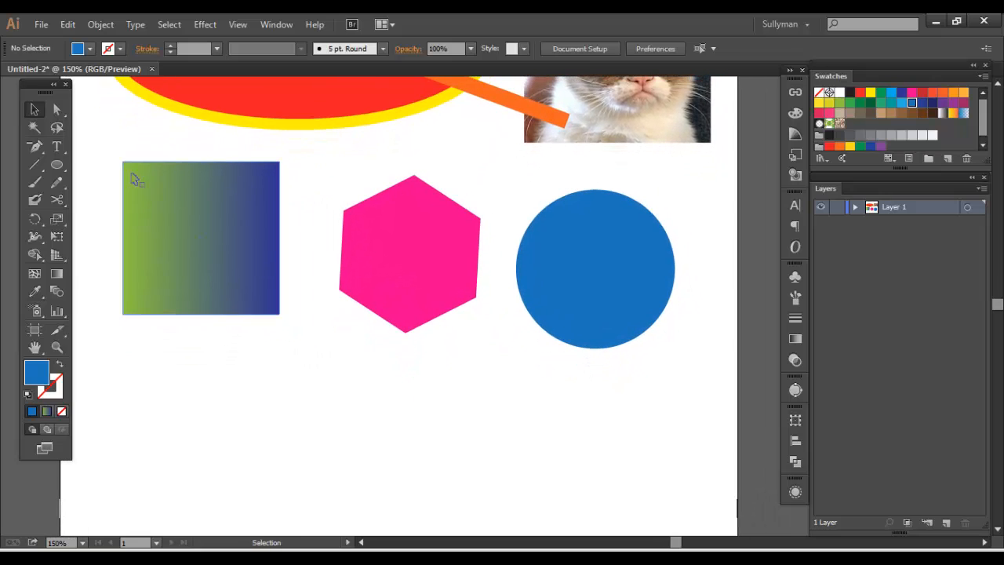
mouse_move(35, 163)
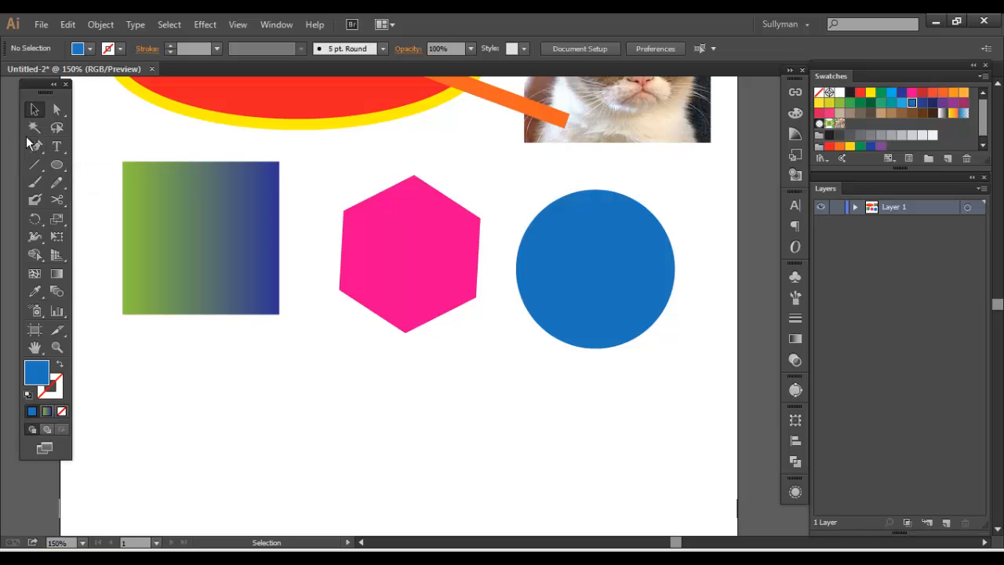
mouse_move(45, 211)
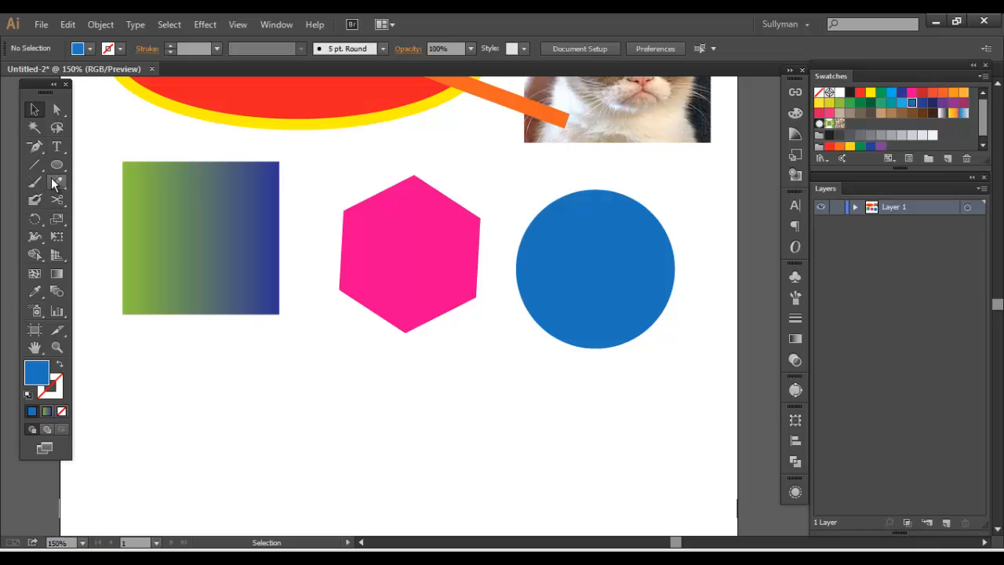
click(34, 201)
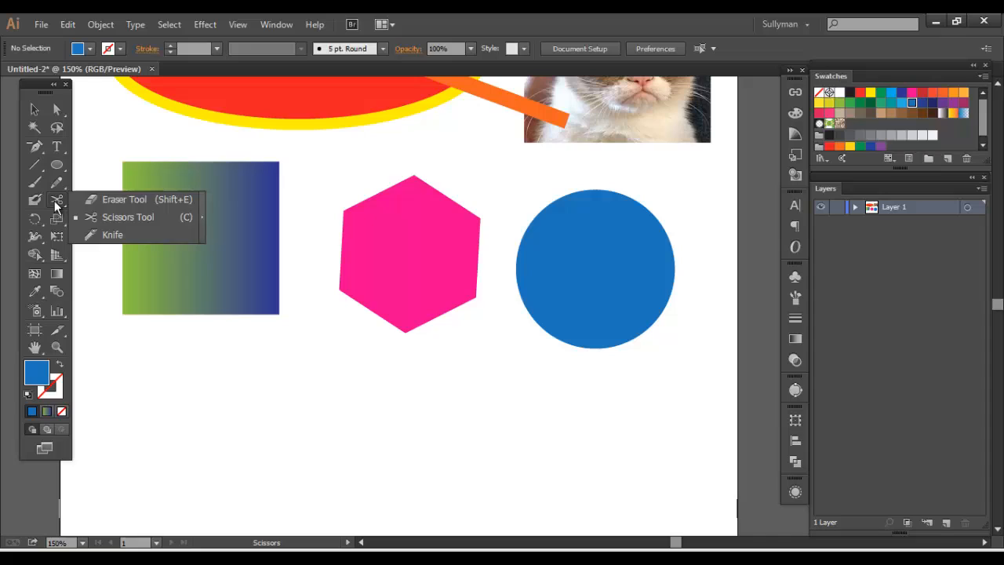
click(34, 184)
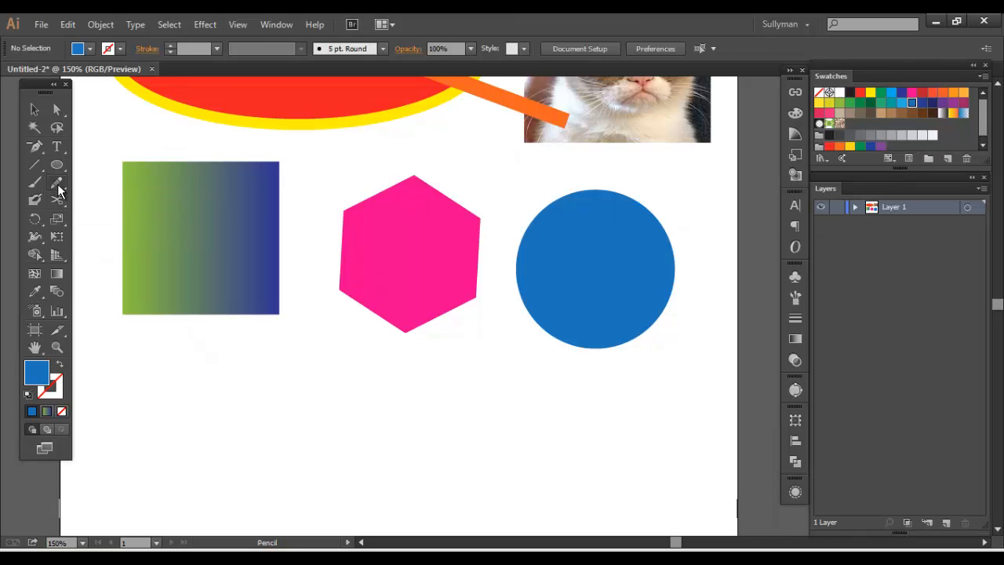
click(57, 183)
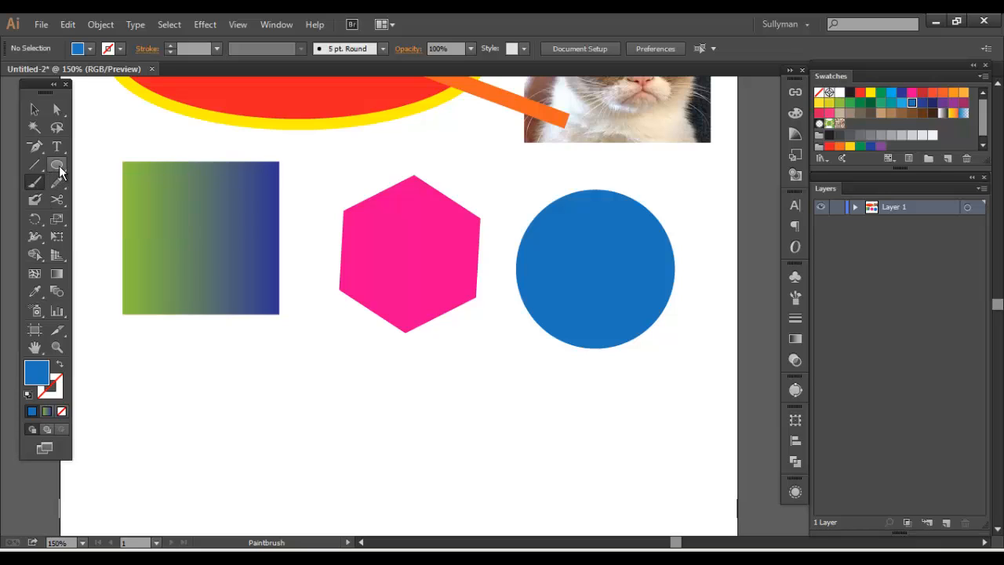
click(56, 165)
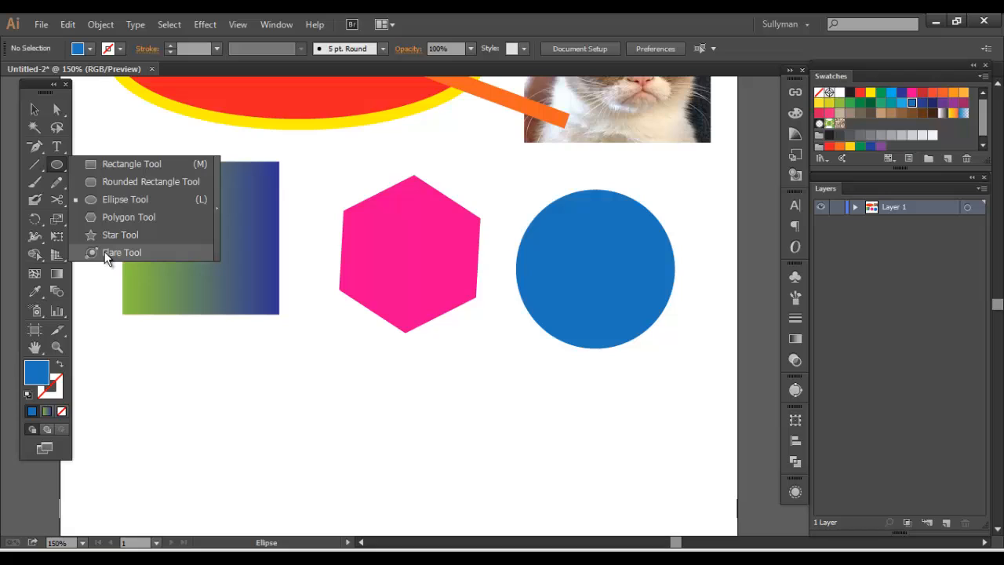
mouse_move(141, 217)
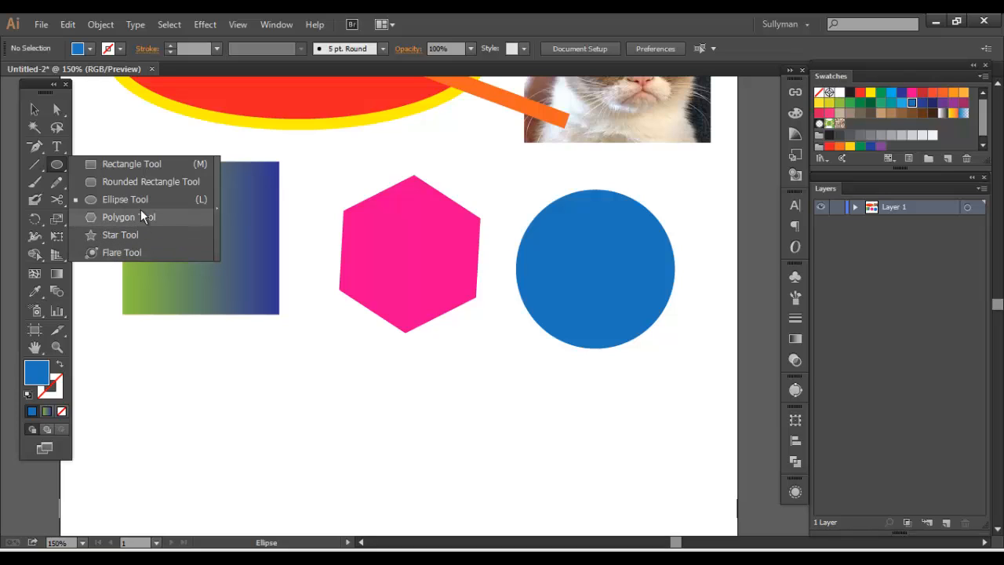
mouse_move(101, 182)
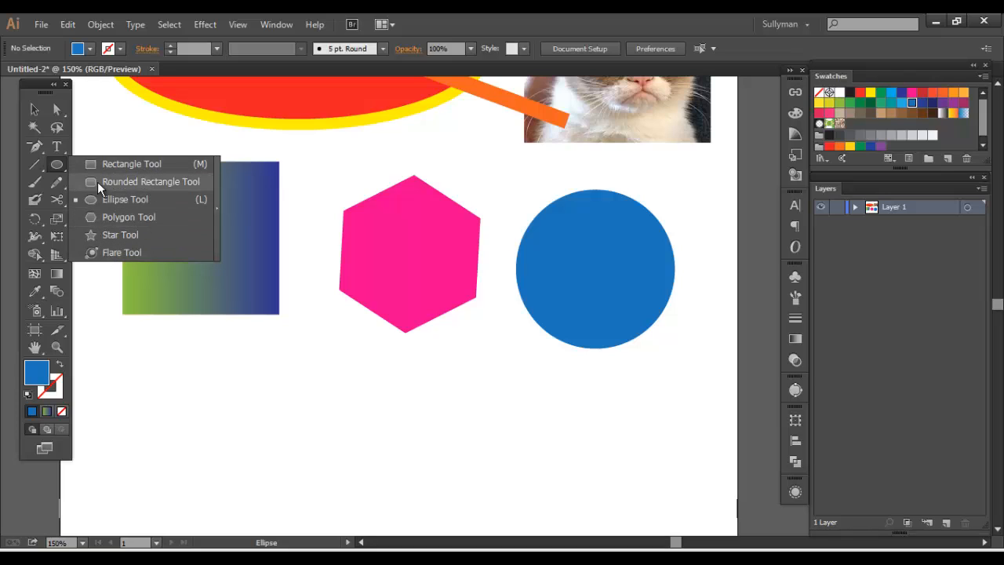
mouse_move(132, 165)
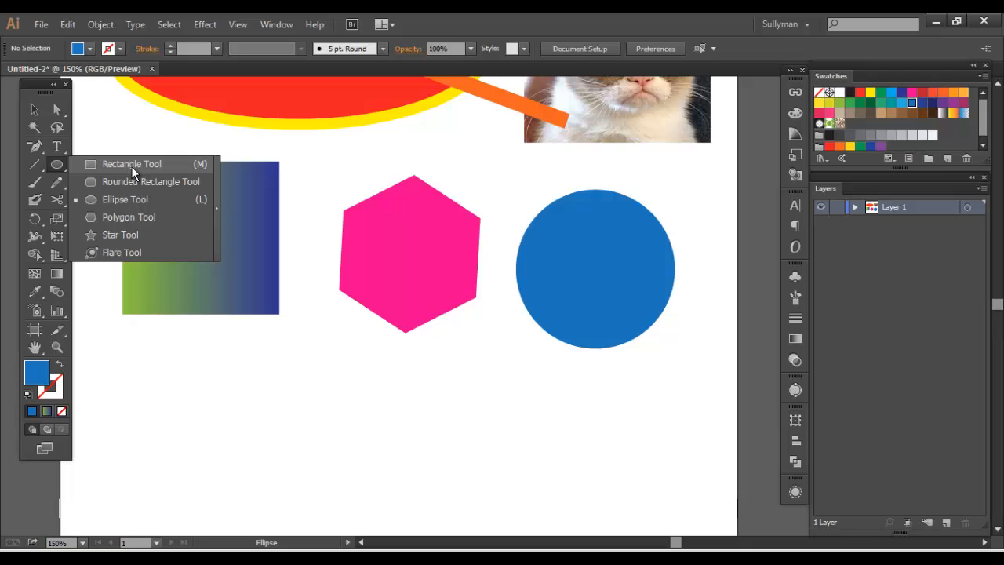
click(35, 165)
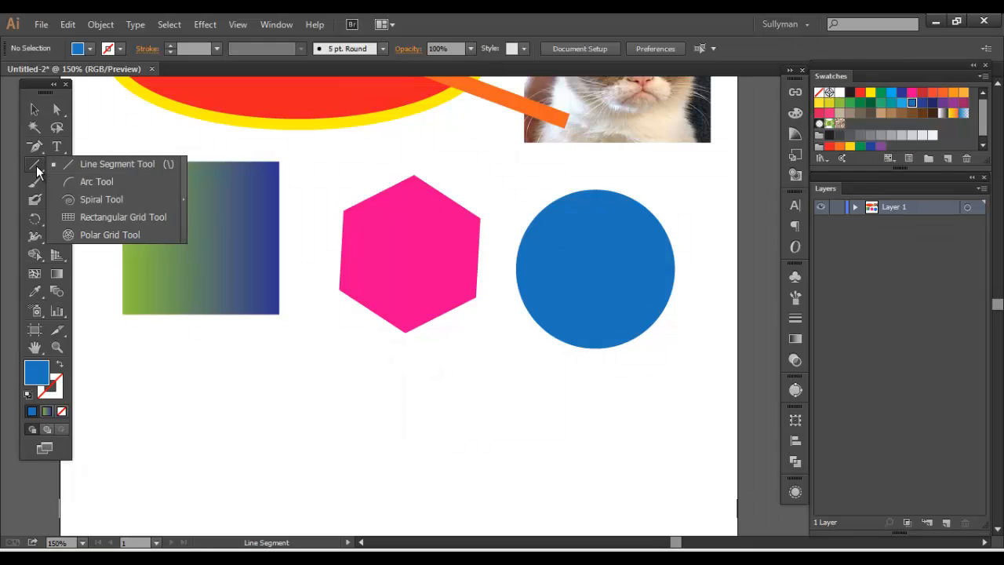
mouse_move(102, 182)
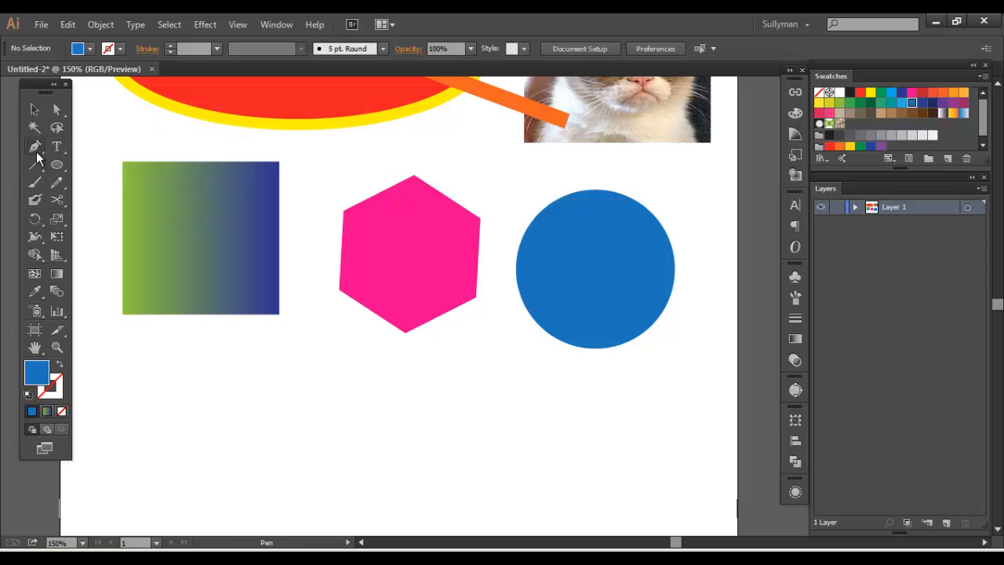
mouse_move(34, 147)
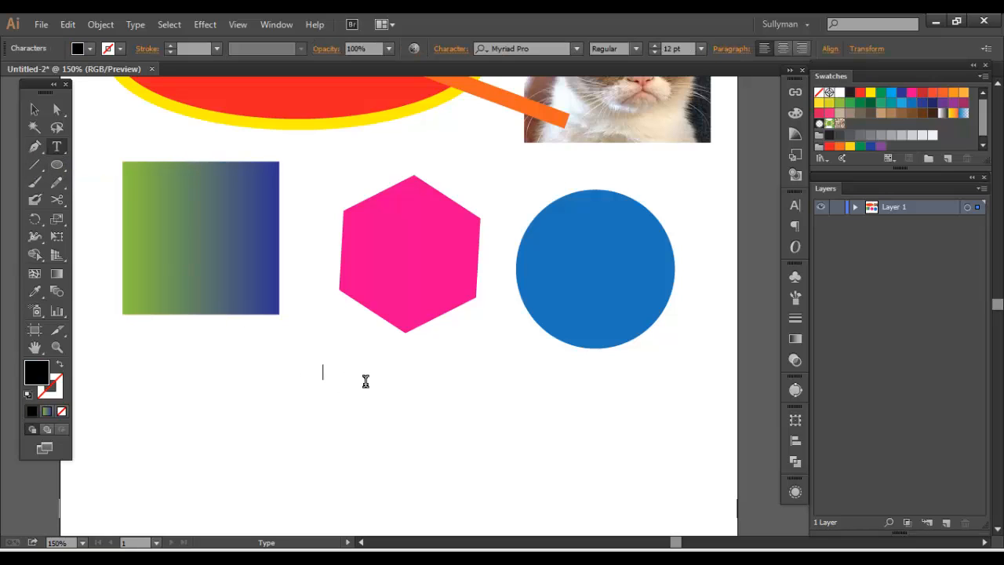
- Enter the text WORD below the row of shapes
text(WORD)
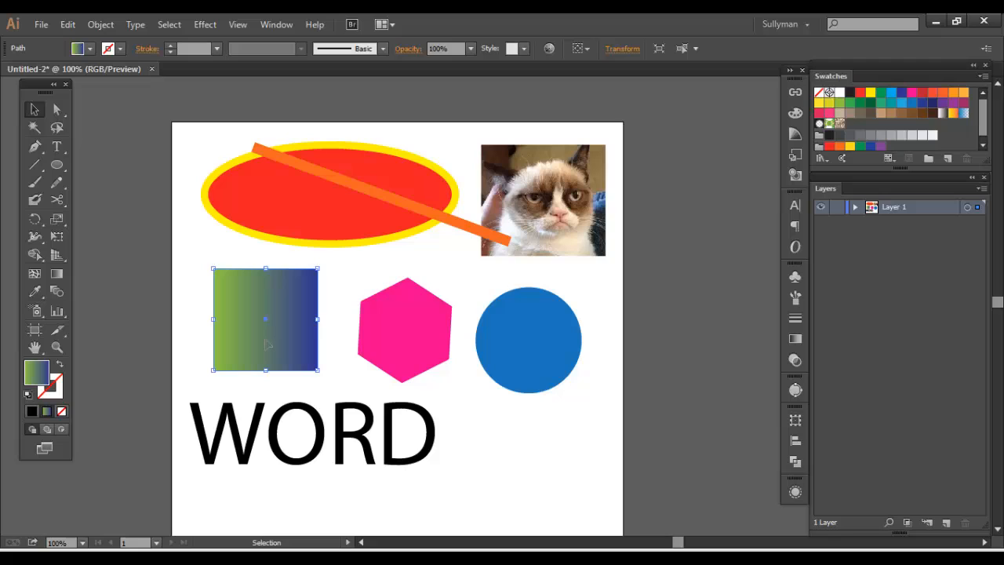
click(543, 200)
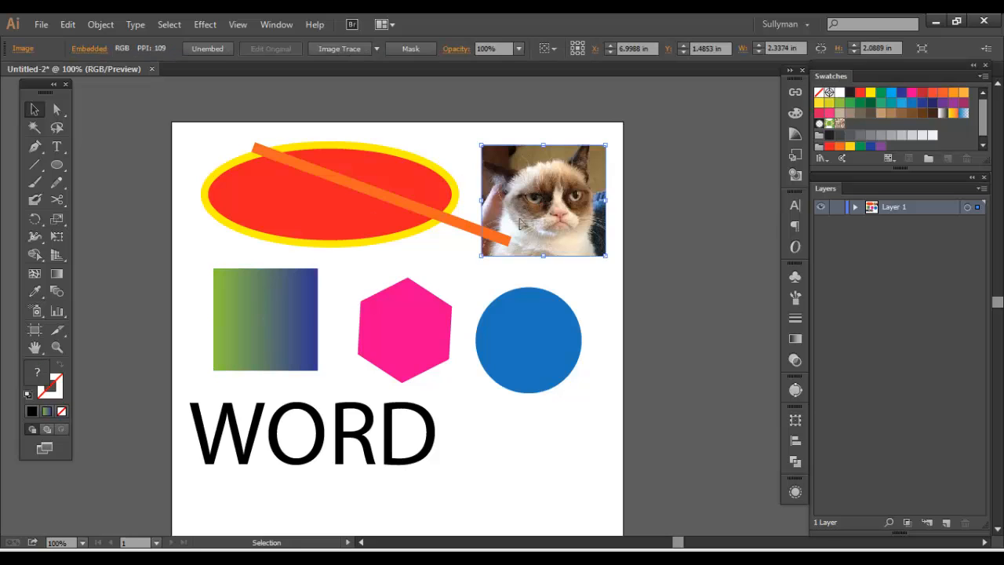
mouse_move(469, 466)
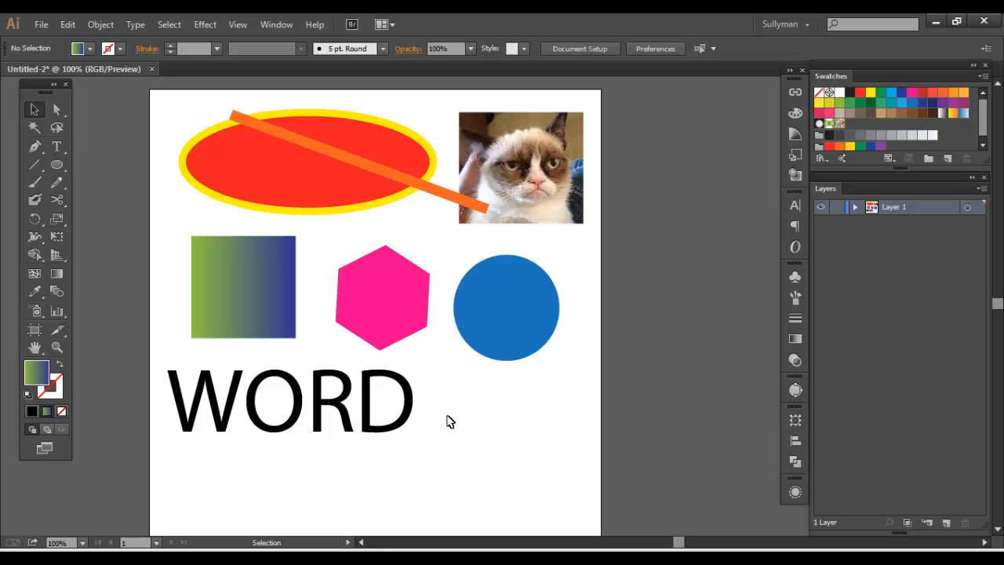
mouse_move(449, 417)
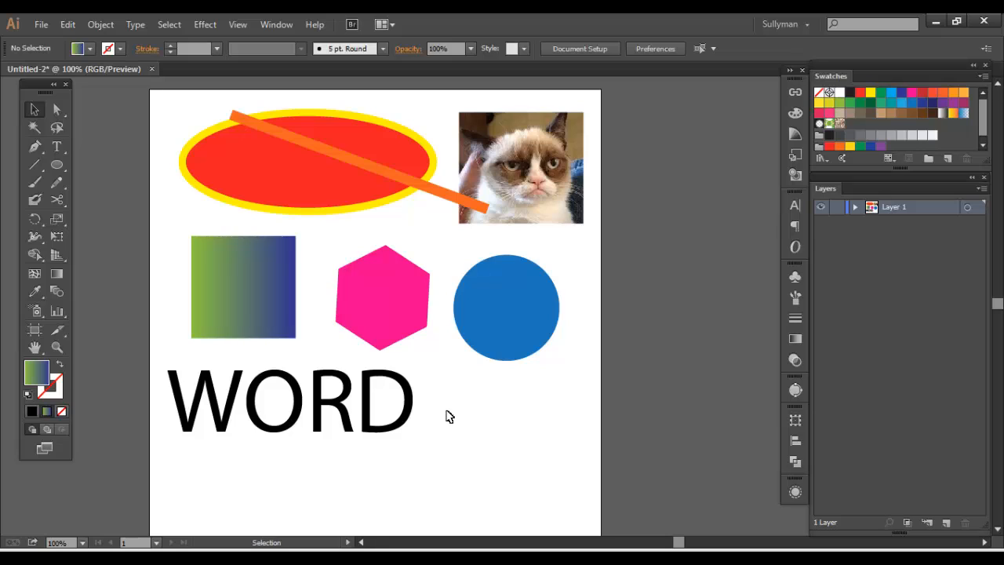
mouse_move(389, 289)
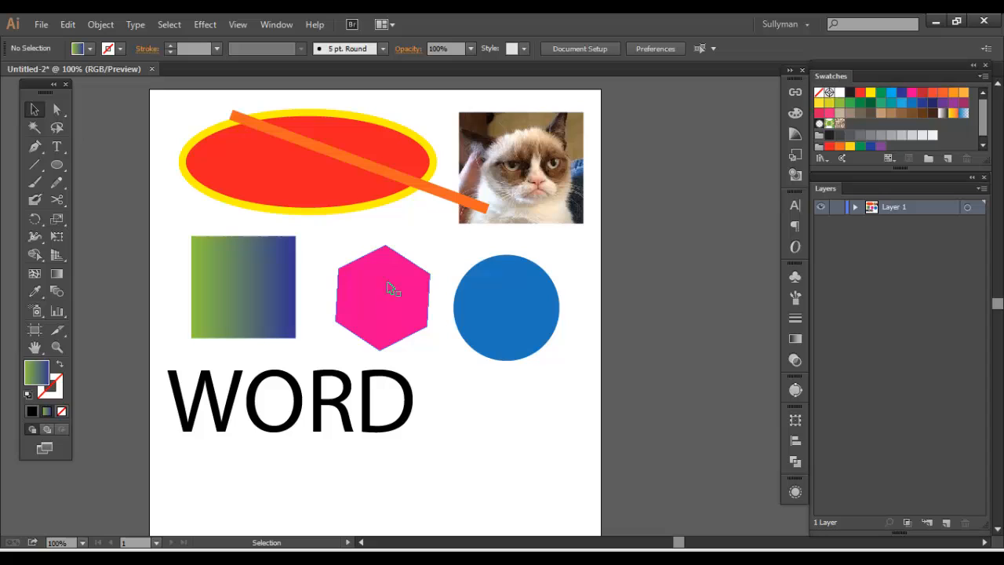
- Nudge the cat photo left and move the blue circle just right of the hexagon, then pick up the gradient square
click(521, 169)
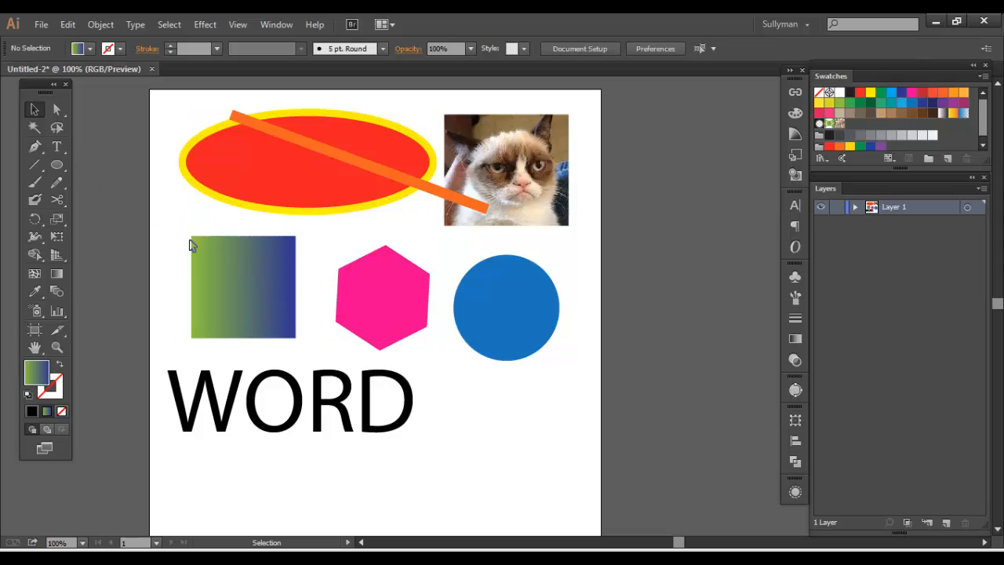
mouse_move(165, 132)
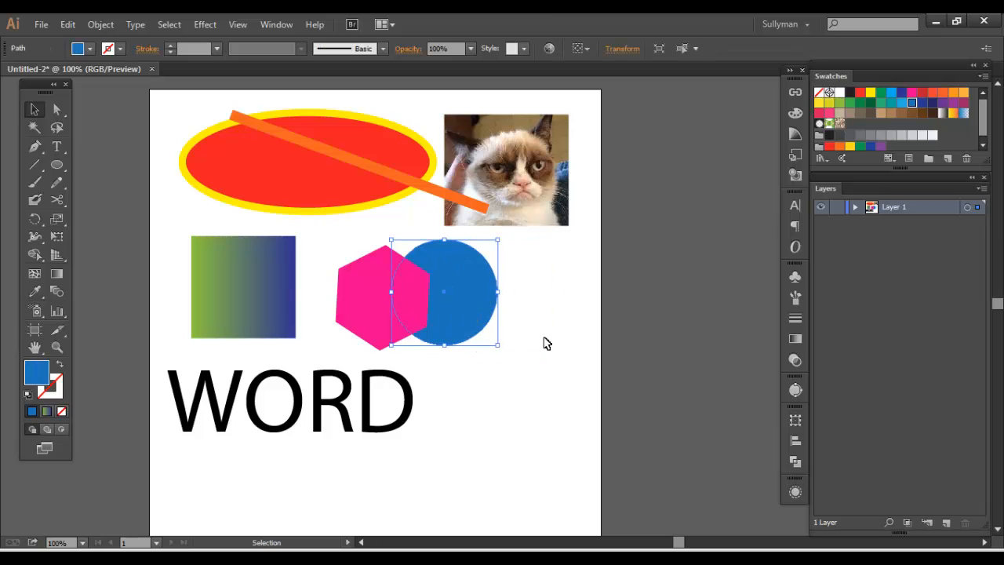
drag(455, 282, 502, 296)
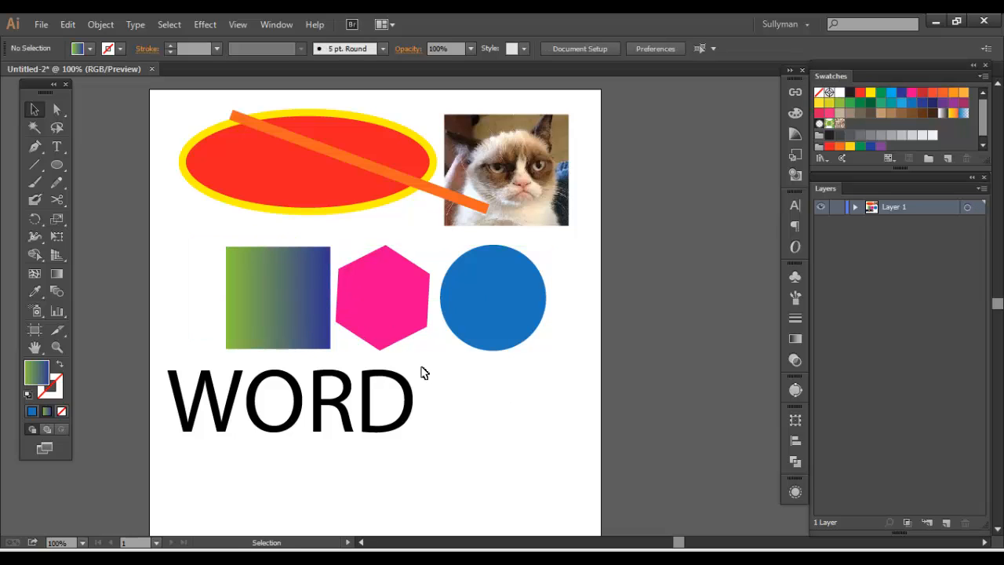
click(277, 297)
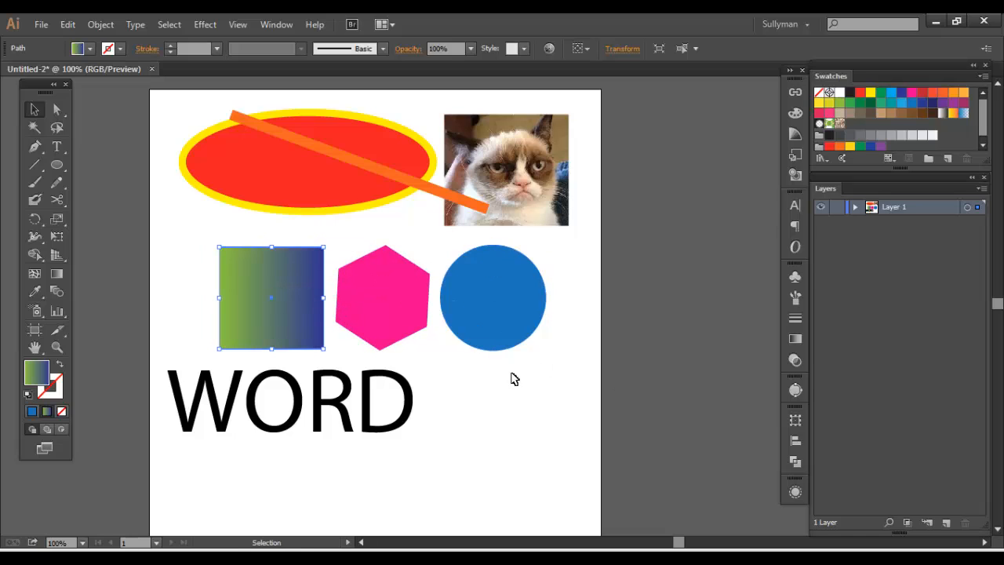
mouse_move(518, 386)
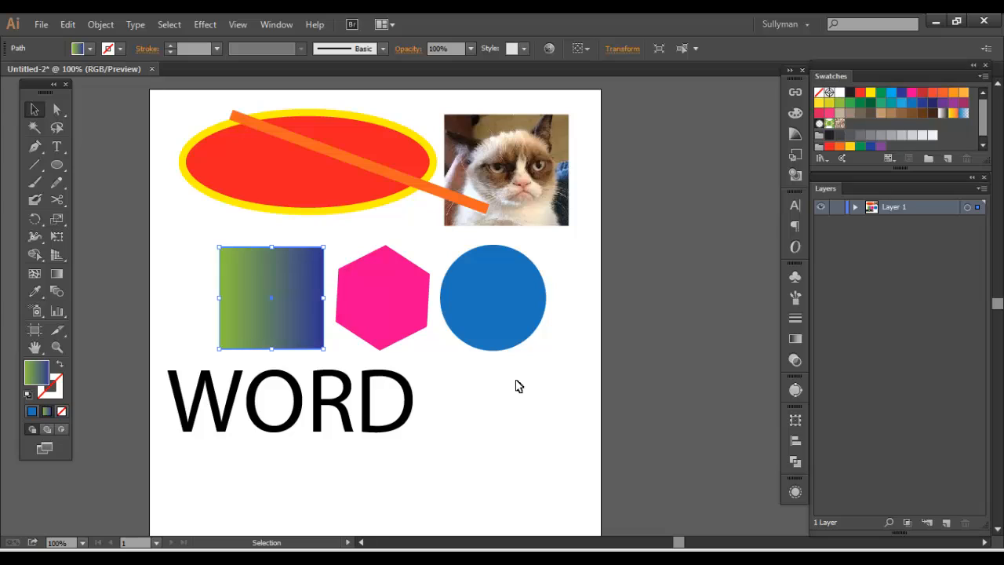